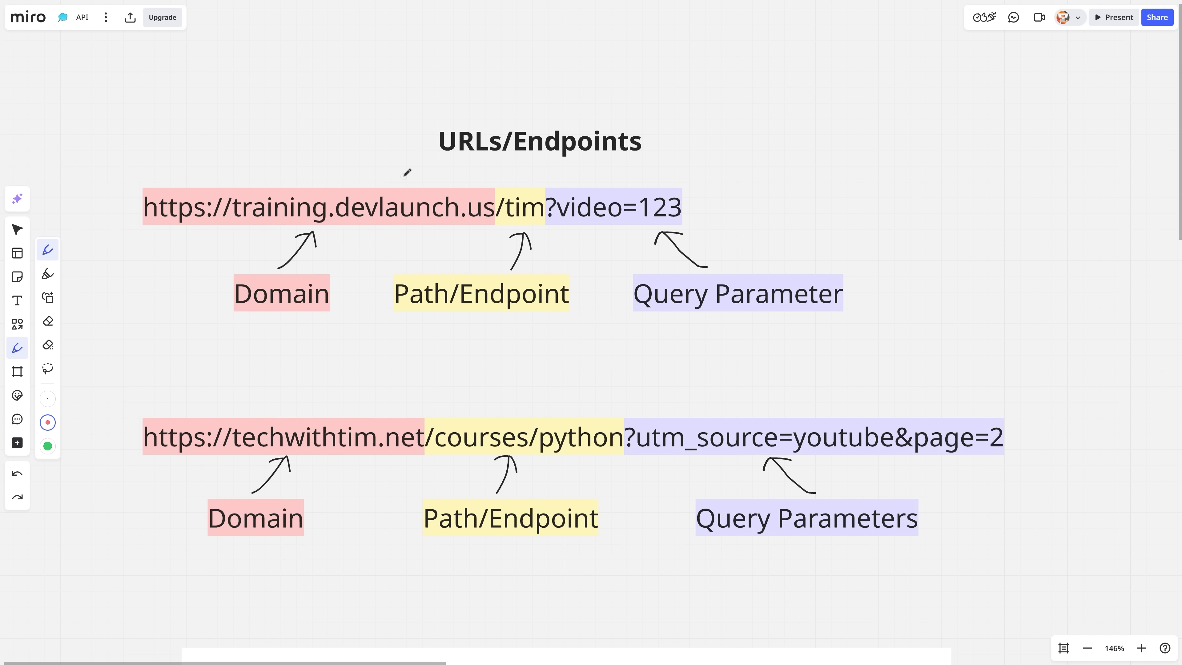
pyautogui.moveTo(870, 346)
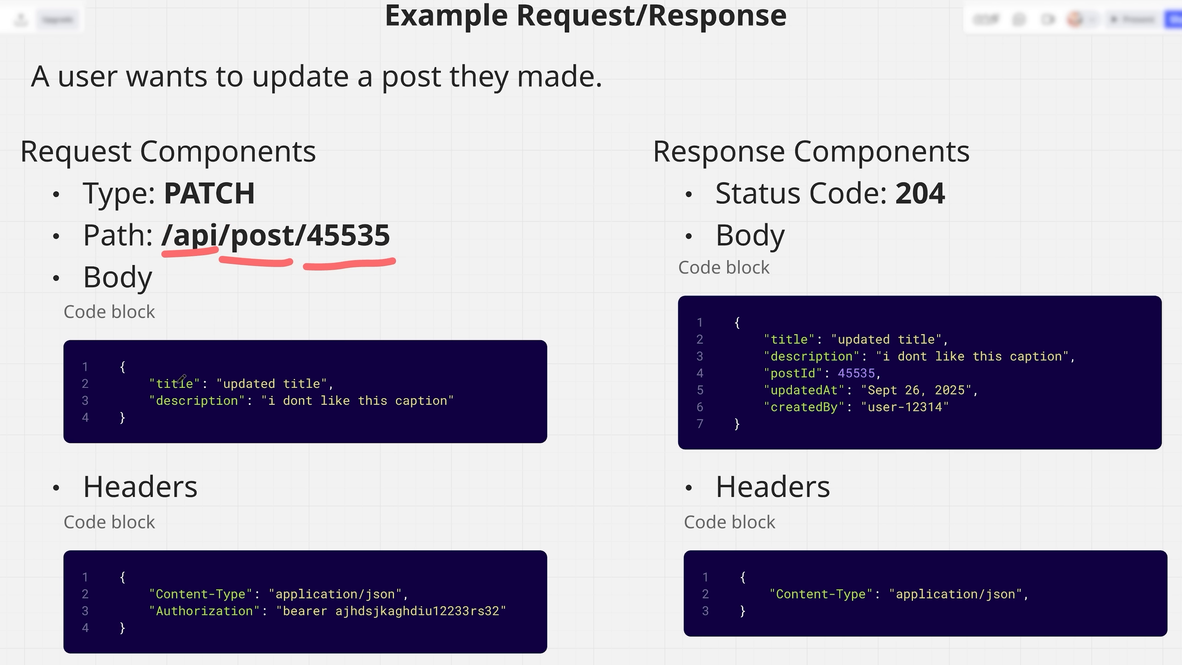
# Pan the Miro board from the PATCH example down to the HTTP status code chart.
pyautogui.moveTo(155, 393); pyautogui.dragTo(339, 394)
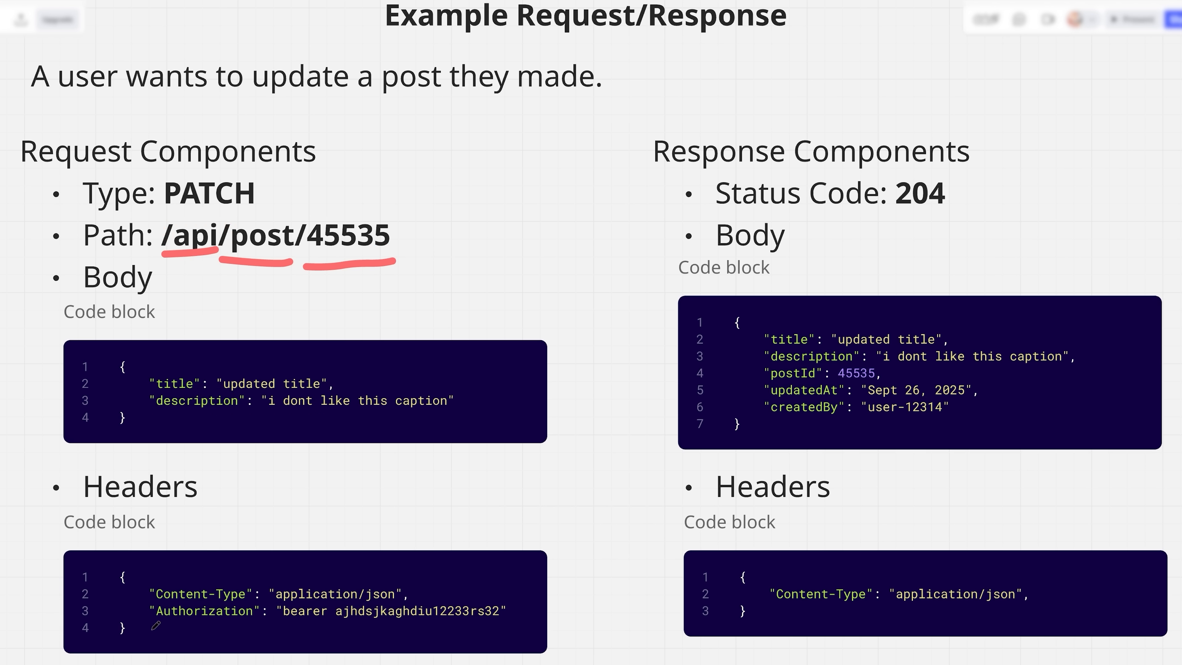
pyautogui.moveTo(154, 624); pyautogui.dragTo(517, 625)
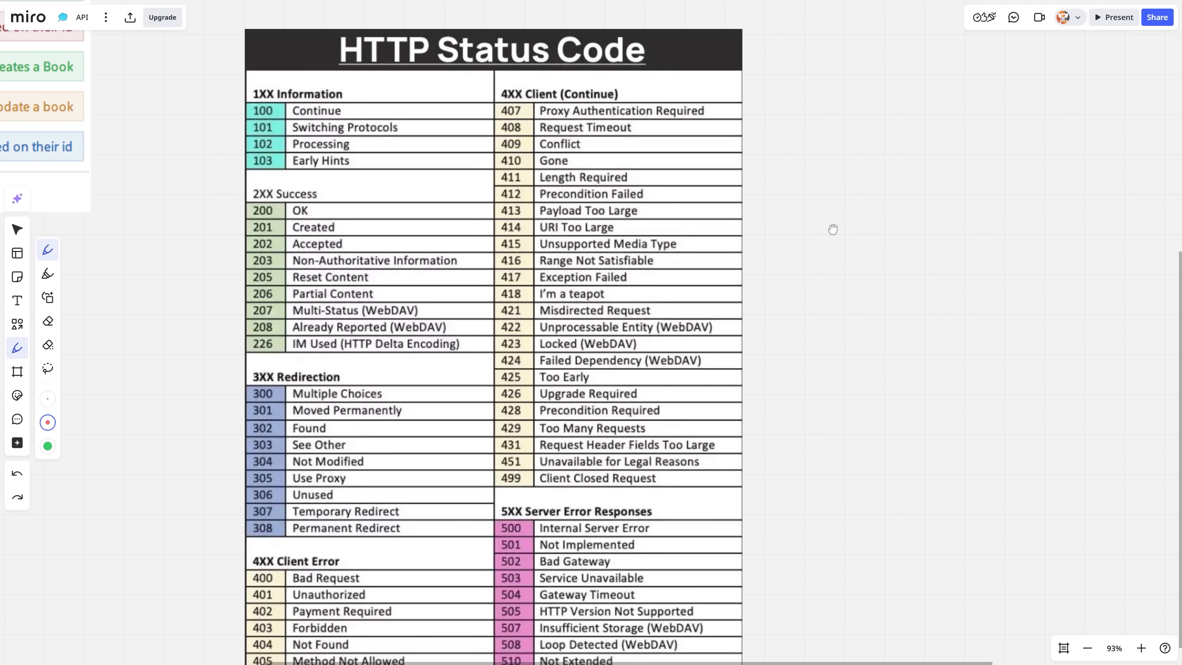
pyautogui.scroll(-3)
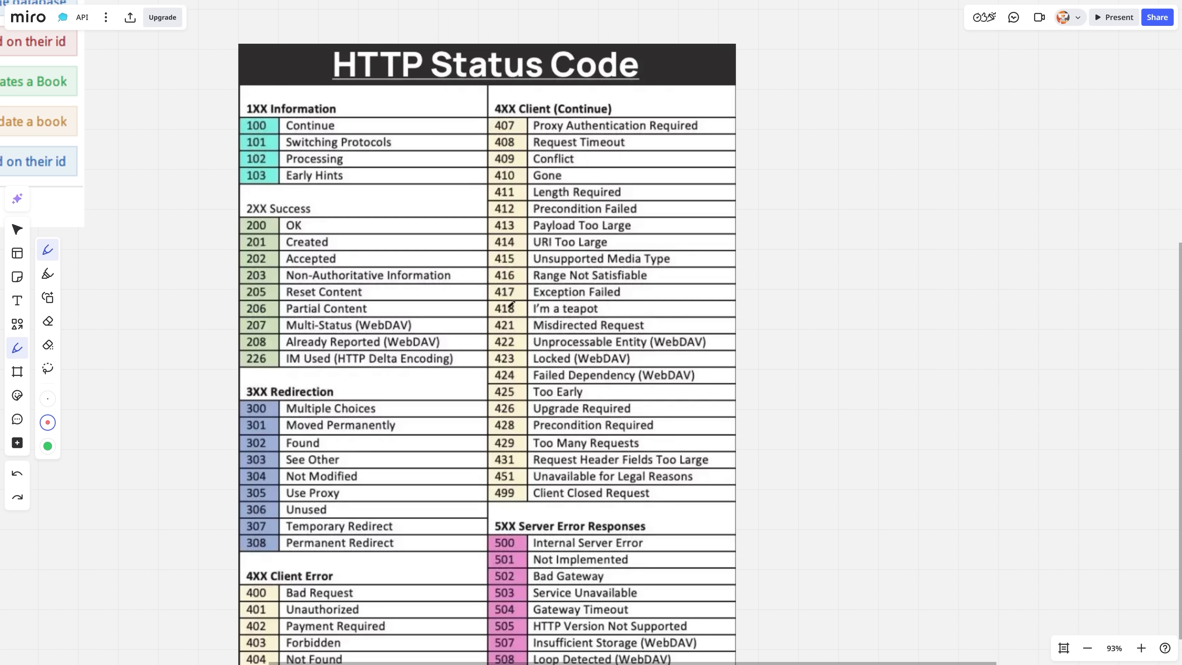
pyautogui.moveTo(243, 232); pyautogui.dragTo(326, 232)
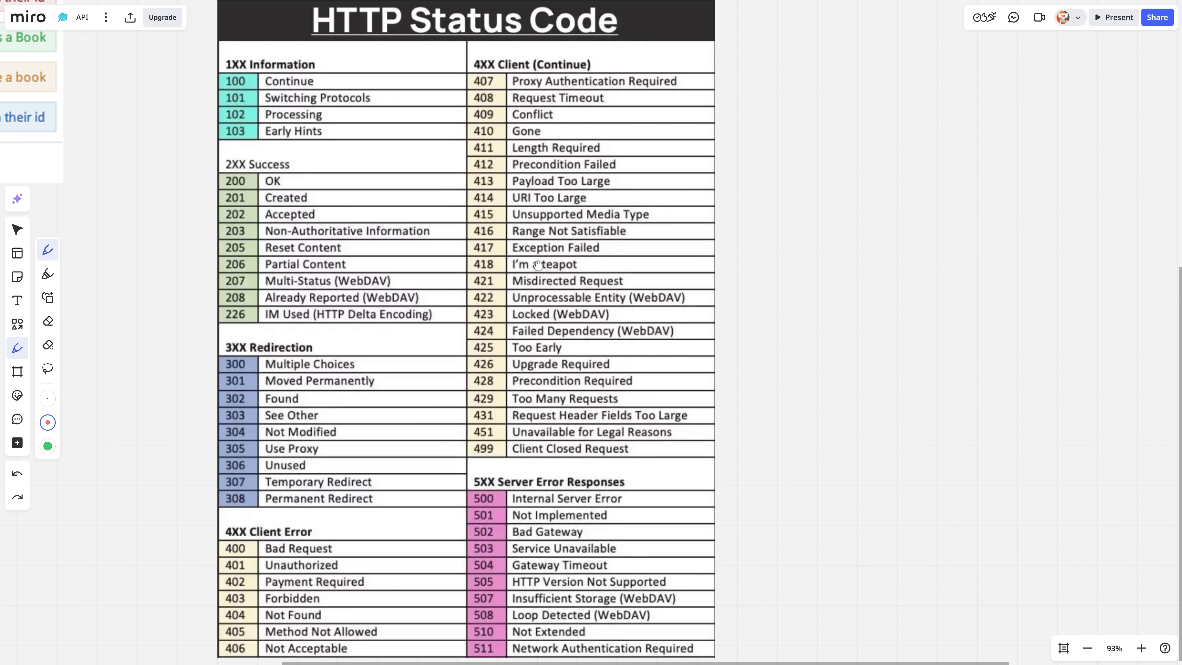
pyautogui.scroll(-3)
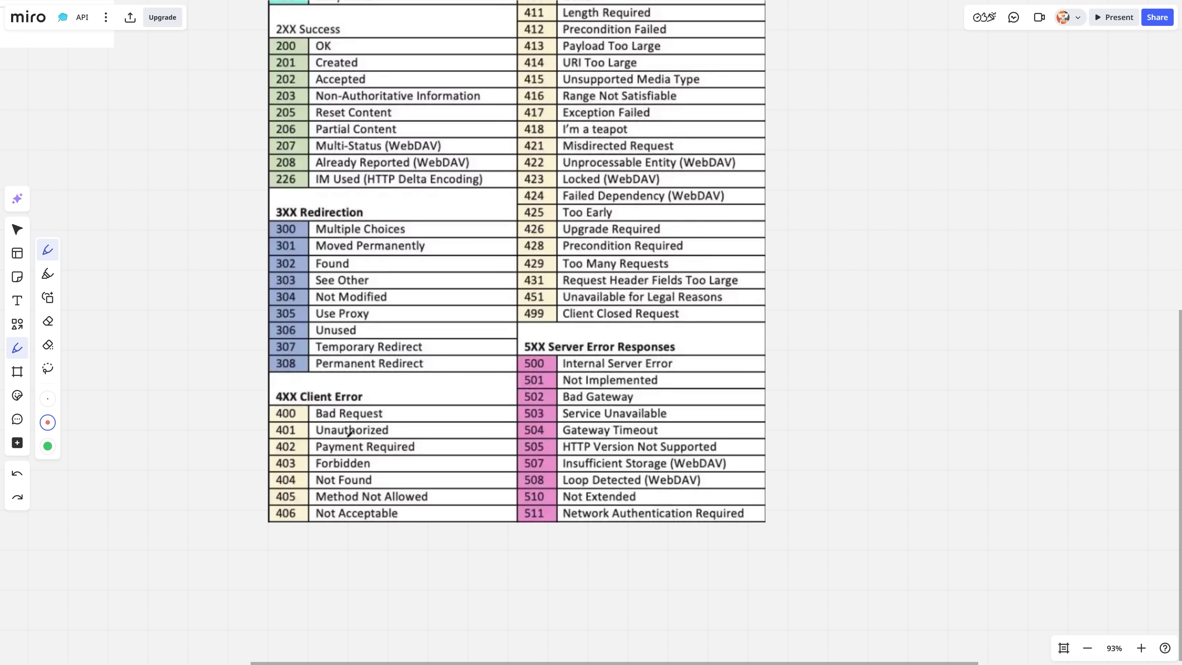
pyautogui.moveTo(261, 473); pyautogui.dragTo(390, 468)
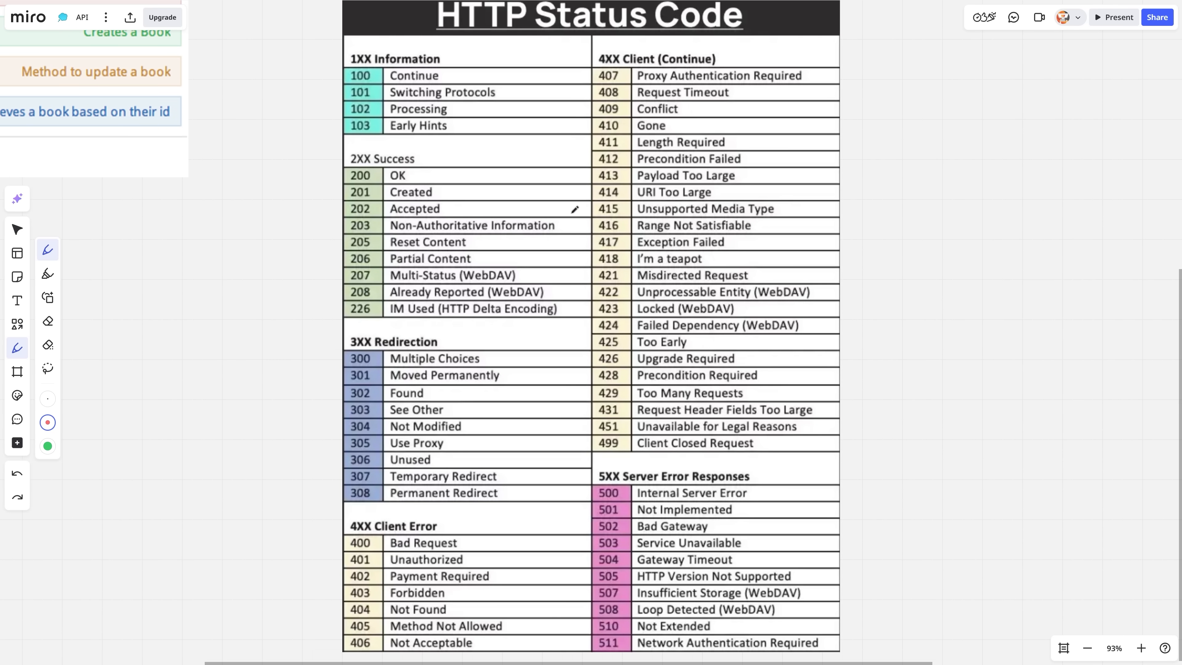
pyautogui.moveTo(535, 295)
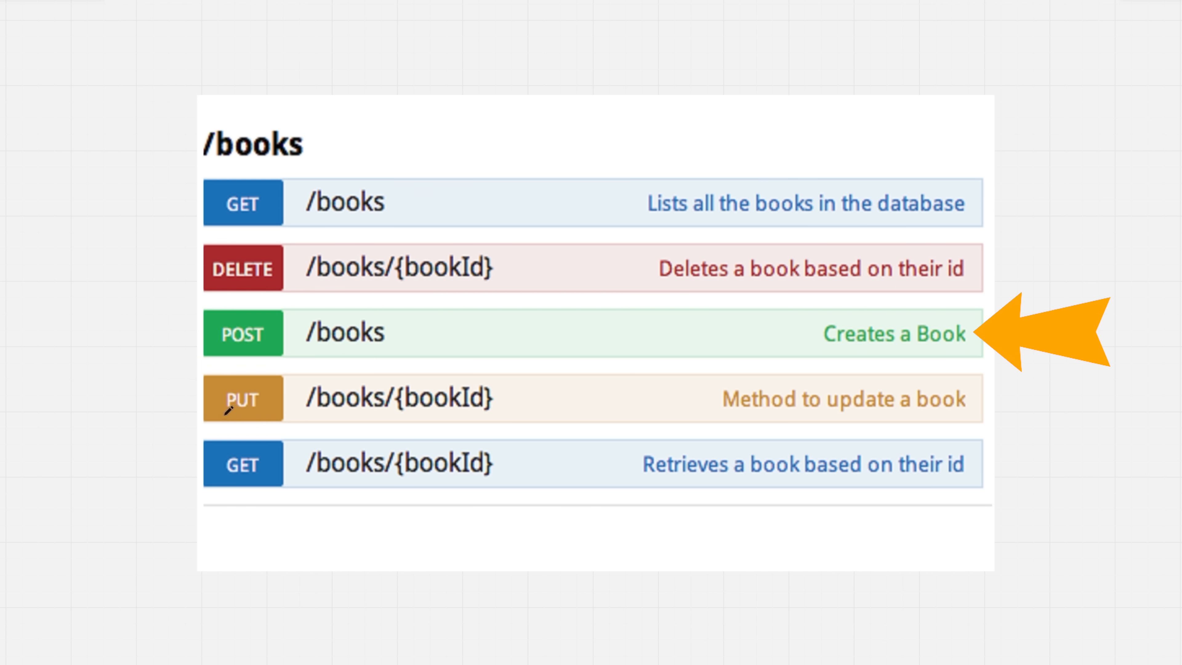
# Pan the Miro board over to the /books endpoints list.
pyautogui.moveTo(211, 421); pyautogui.dragTo(513, 421)
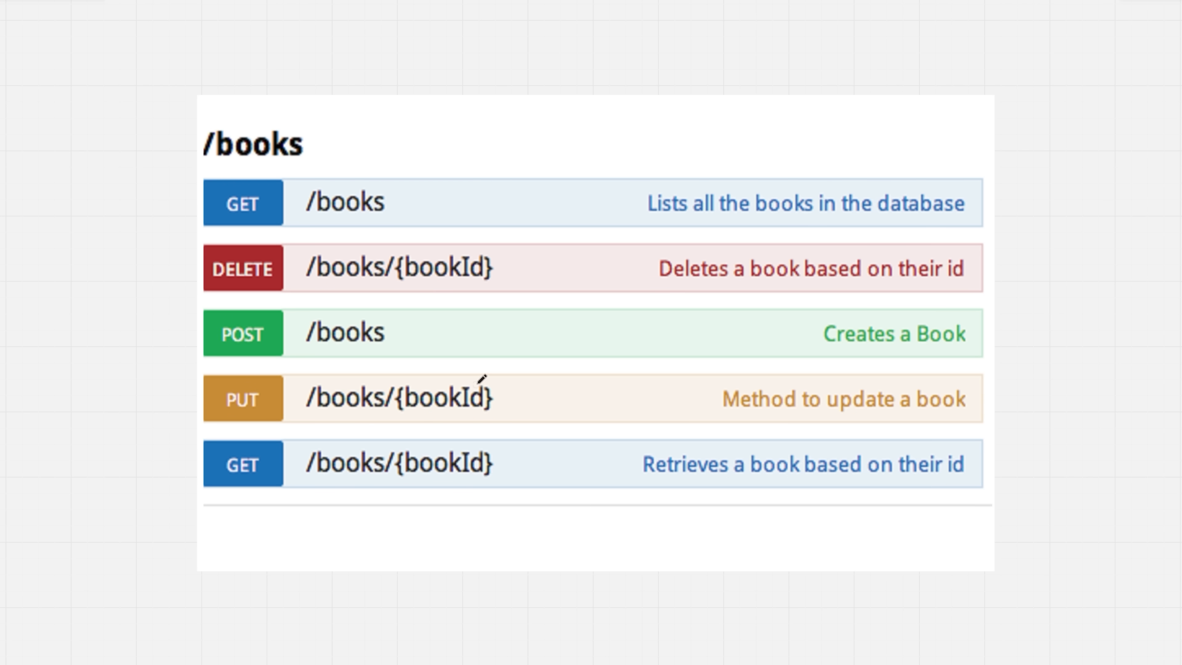
pyautogui.moveTo(491, 375)
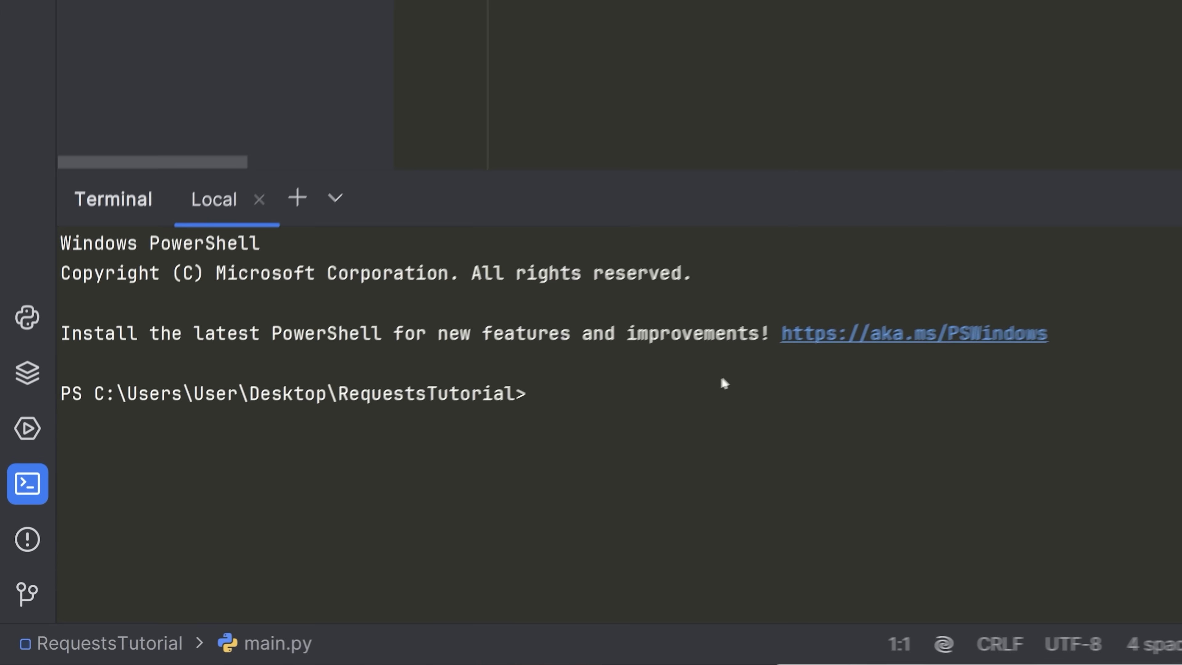
# Enter 'pip install requests' at the PowerShell prompt in the RequestsTutorial folder.
pyautogui.write('pip install')
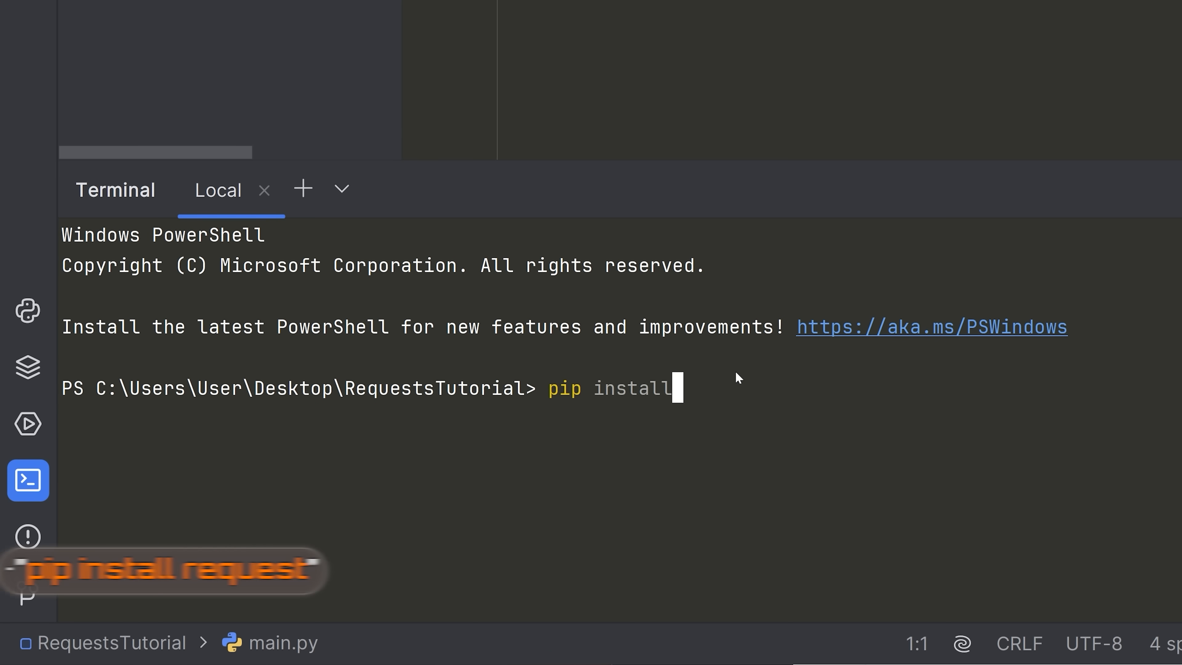
pyautogui.write('requests')
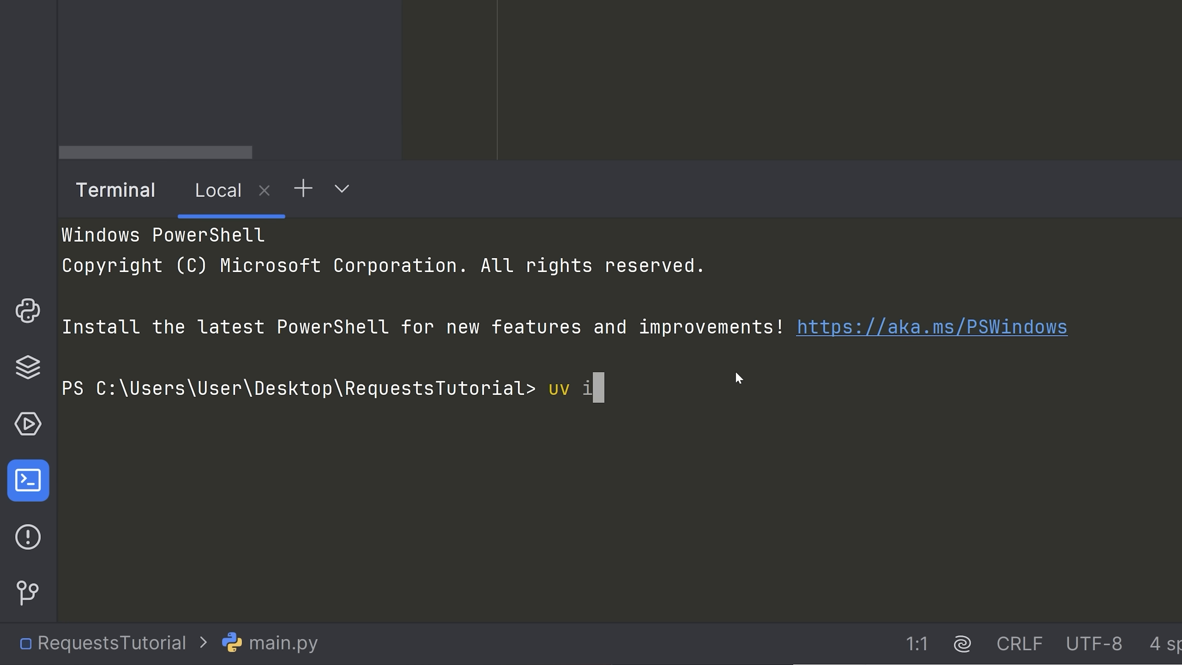
# Initialize the project with uv, add requests, and start 'uv run main.py'.
pyautogui.write('nit .')
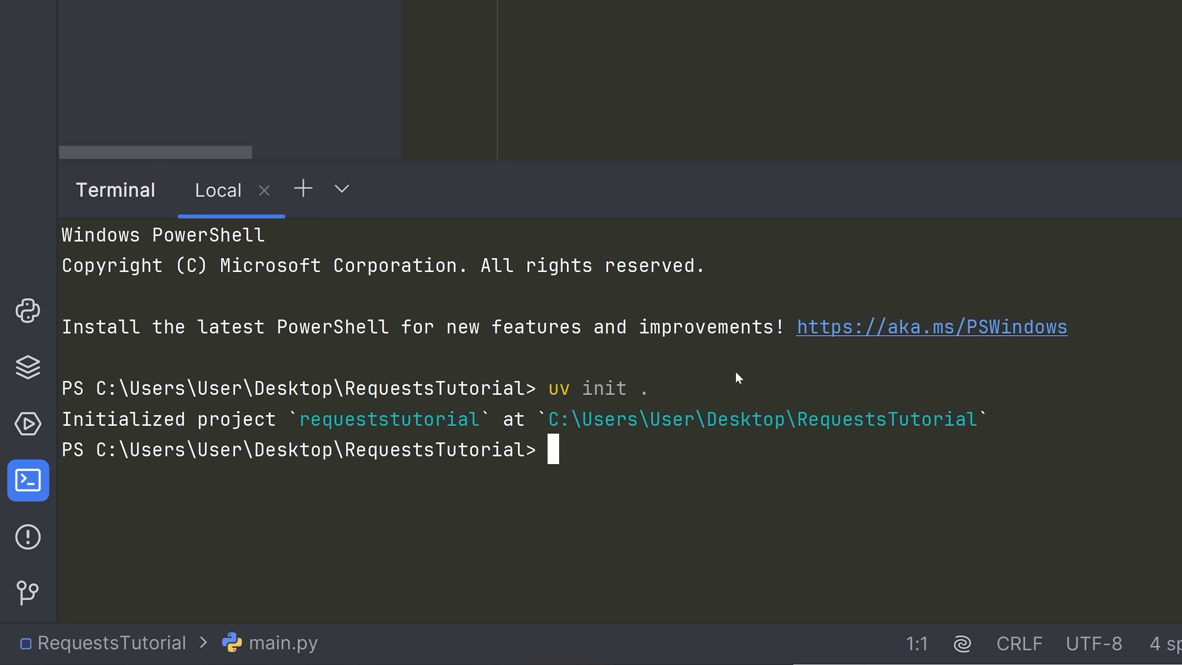
pyautogui.write('uv add requests')
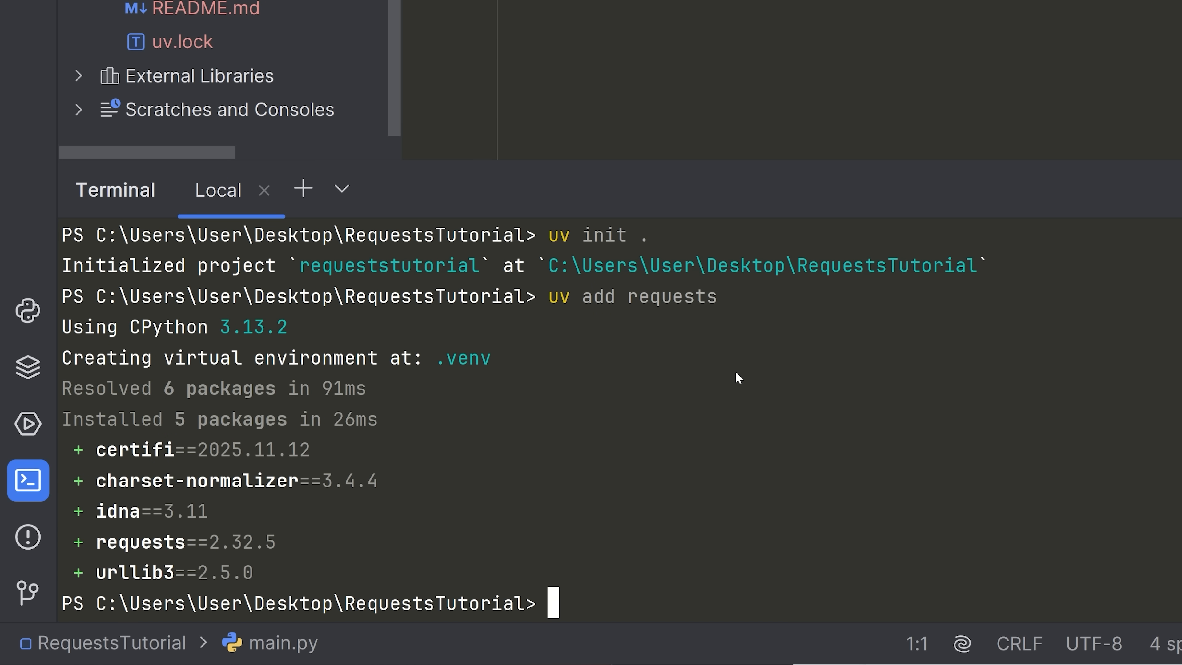
pyautogui.moveTo(716, 349)
pyautogui.write('uv run main')
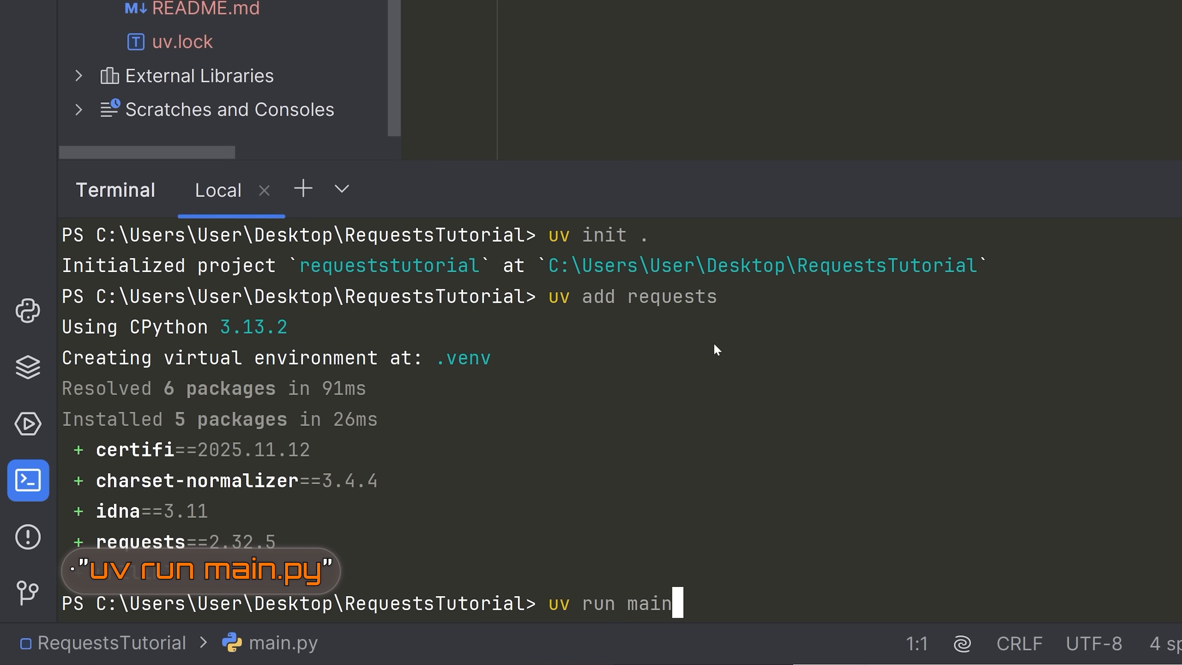
pyautogui.write('.py')
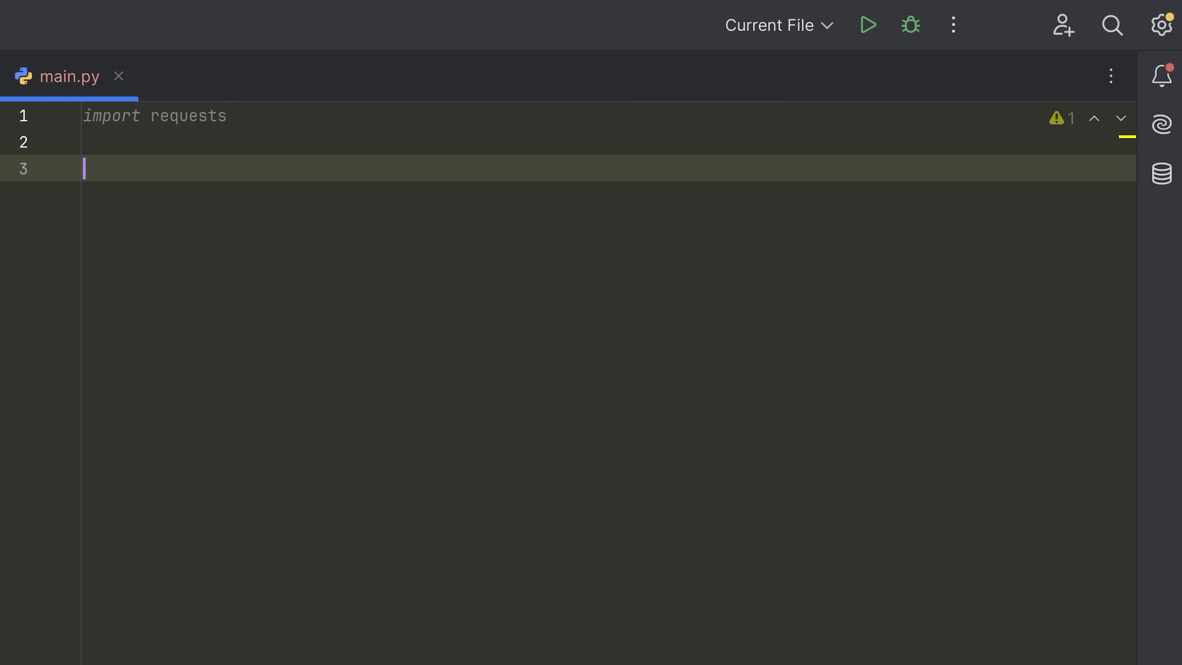
pyautogui.write('url =')
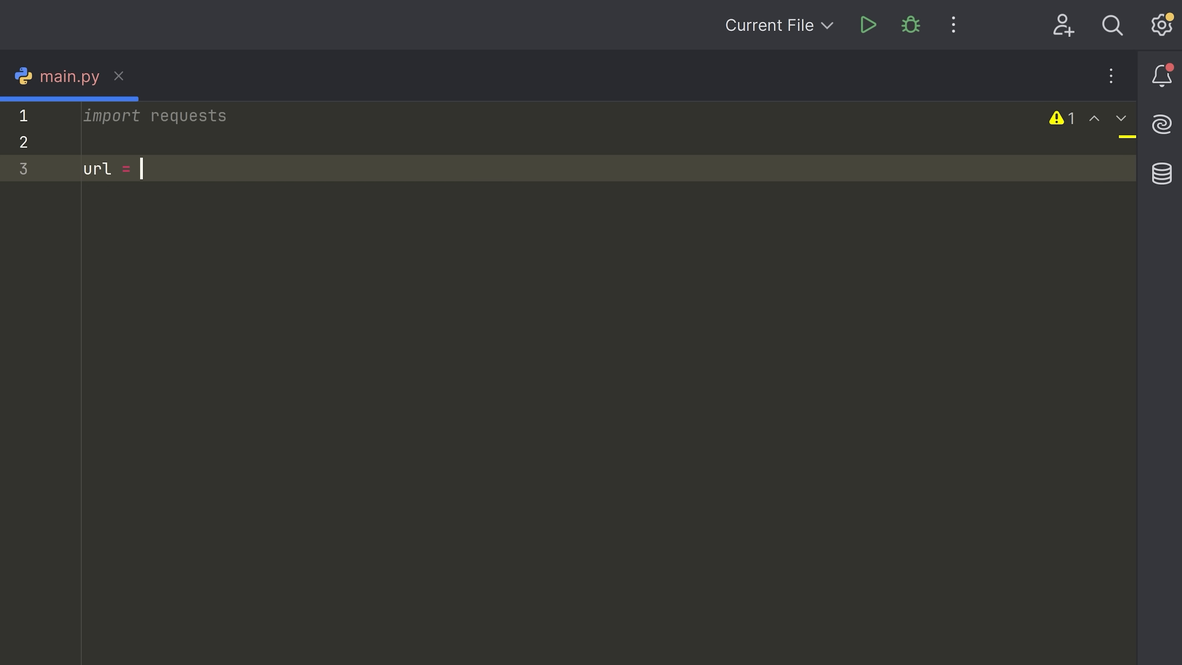
pyautogui.write('"')
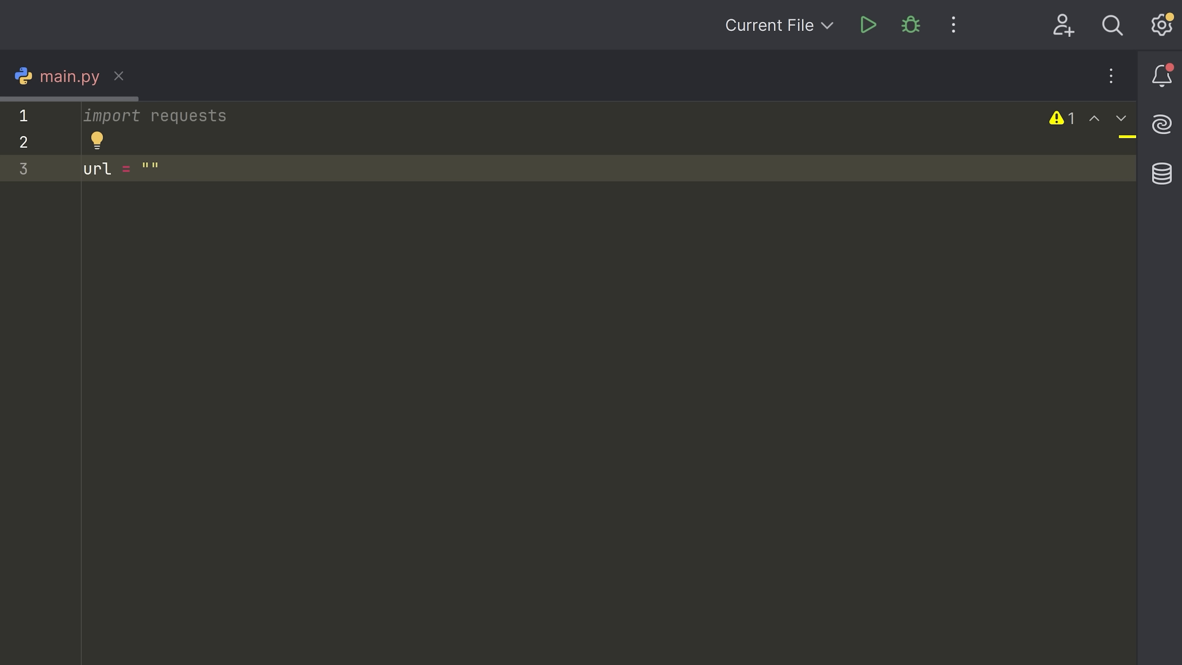
pyautogui.write('https://jsonplaceholder.typicode.com/posts/1')
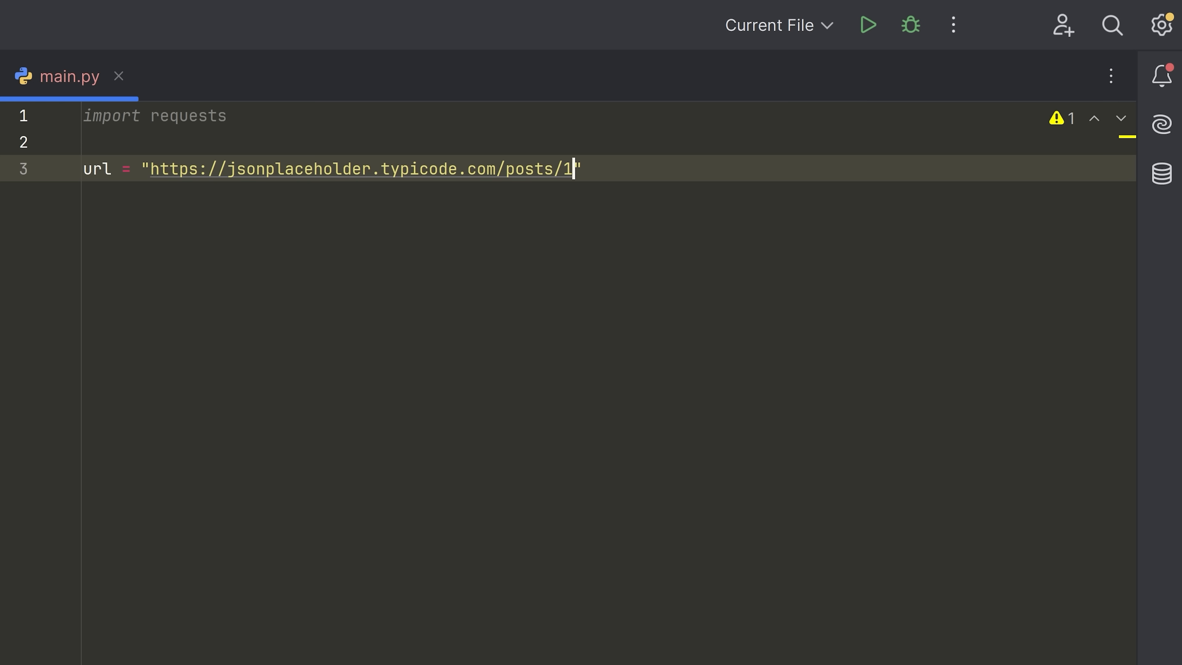
pyautogui.doubleClick(298, 169)
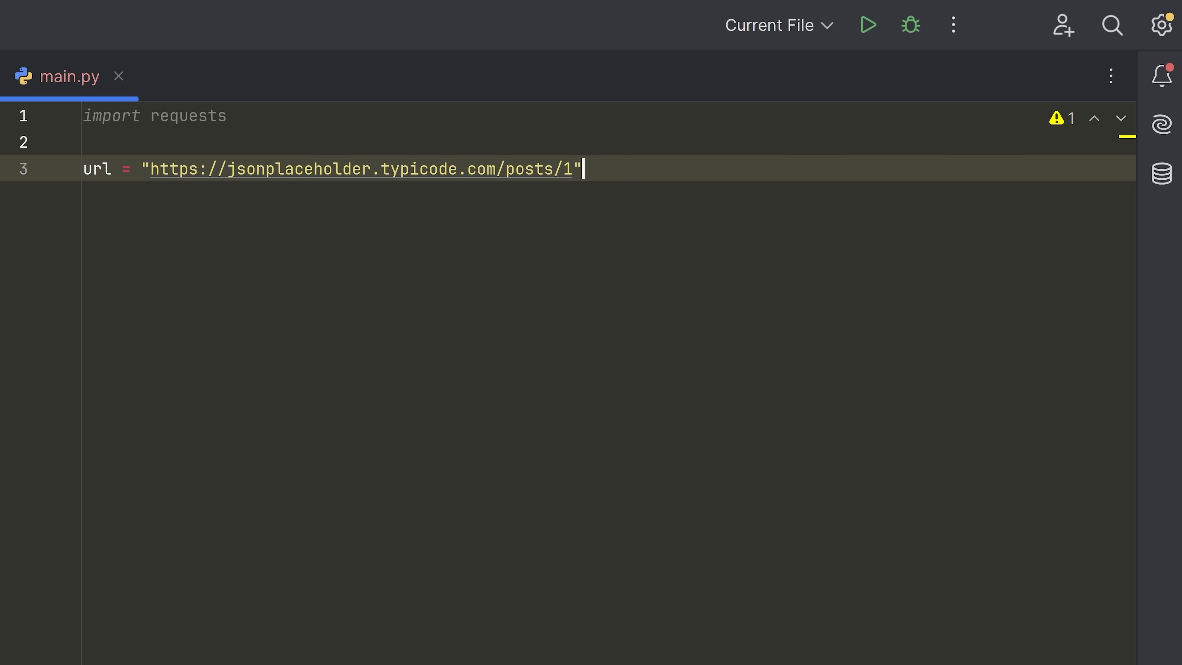
# Fetch the url with requests.get into response and print response.json().
pyautogui.write('response = requests.get(url)')
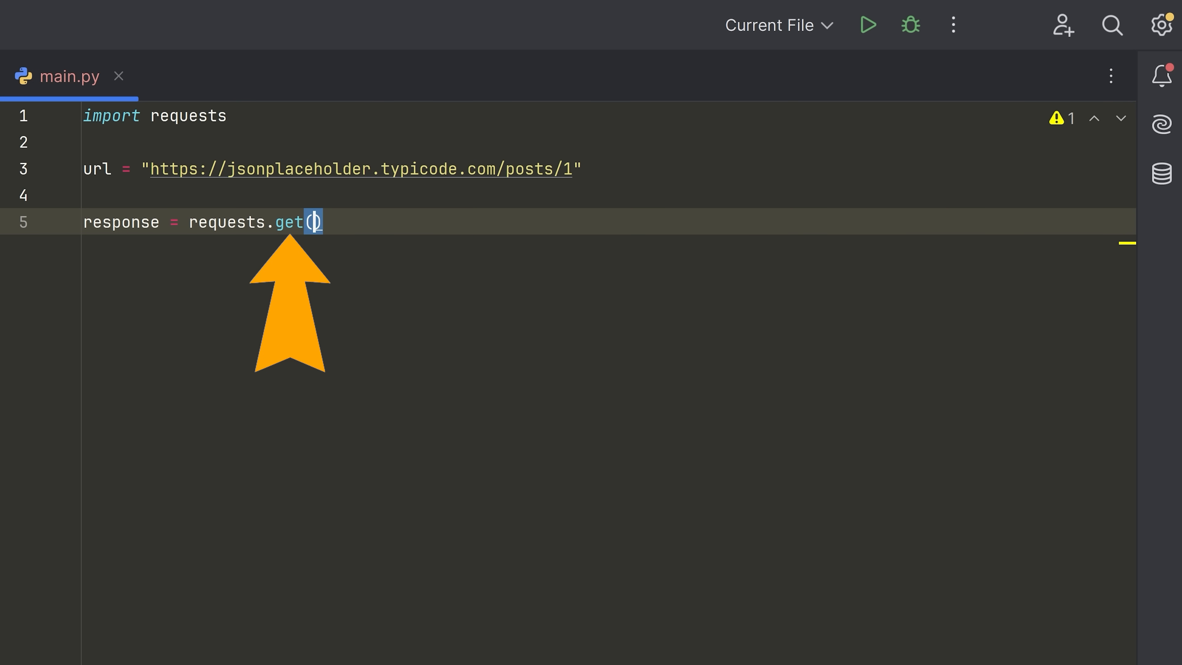
pyautogui.write('url')
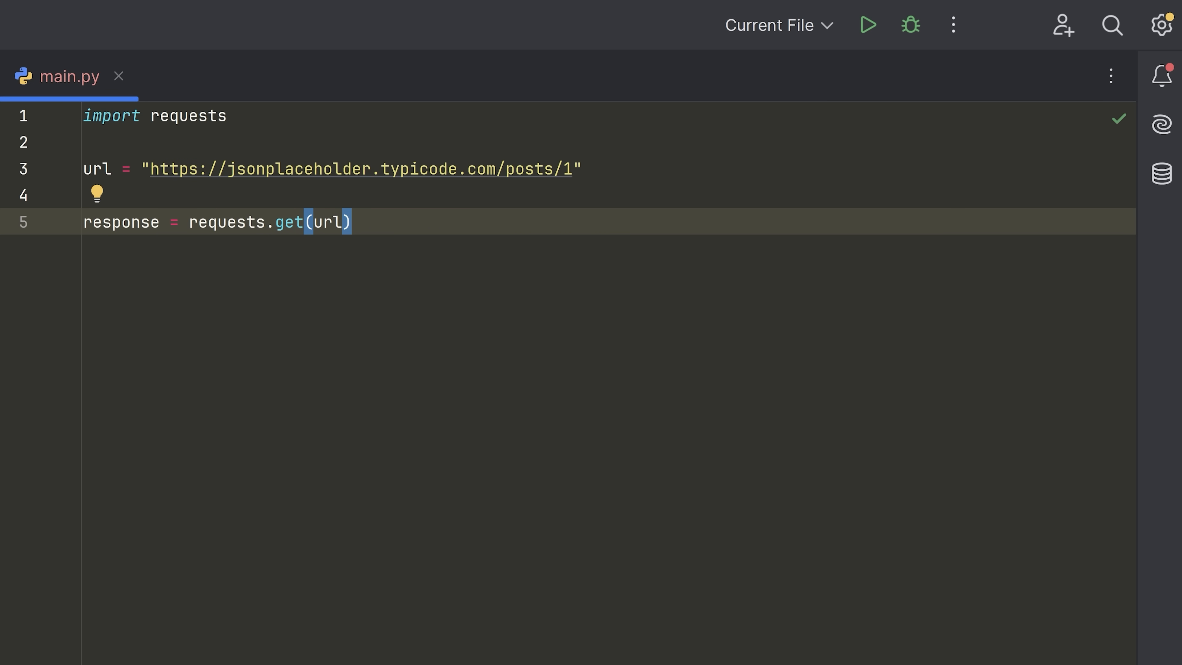
pyautogui.write('print(response.json())')
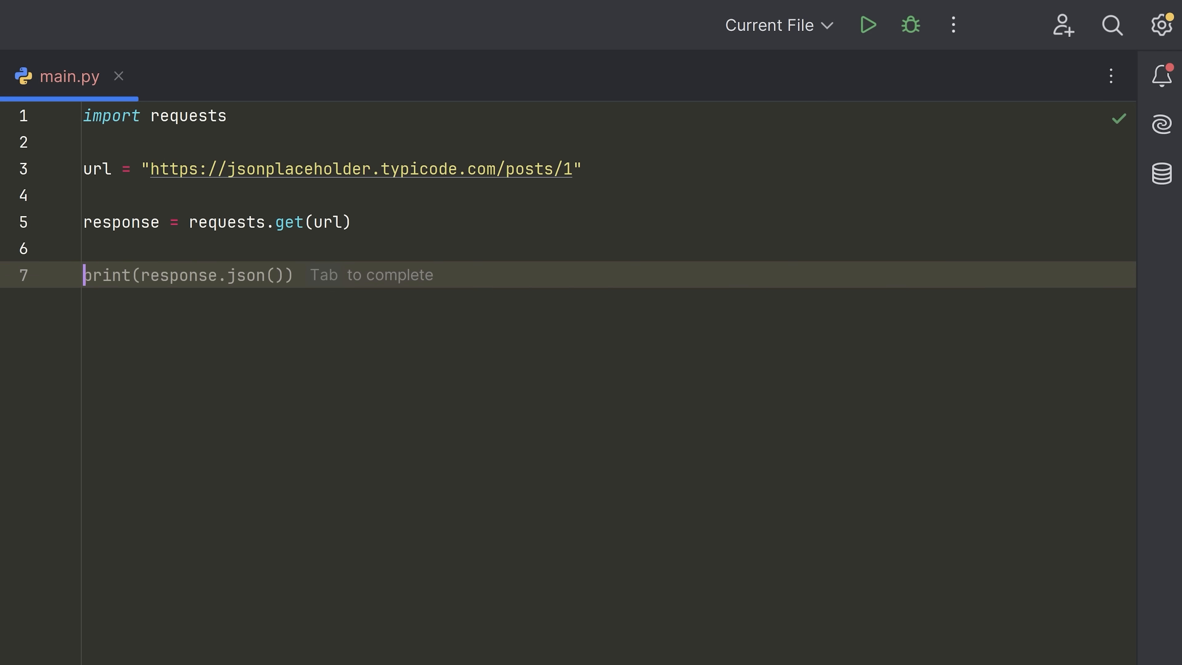
# Print "Status code:" with response.status_code after the GET call.
pyautogui.doubleClick(120, 221)
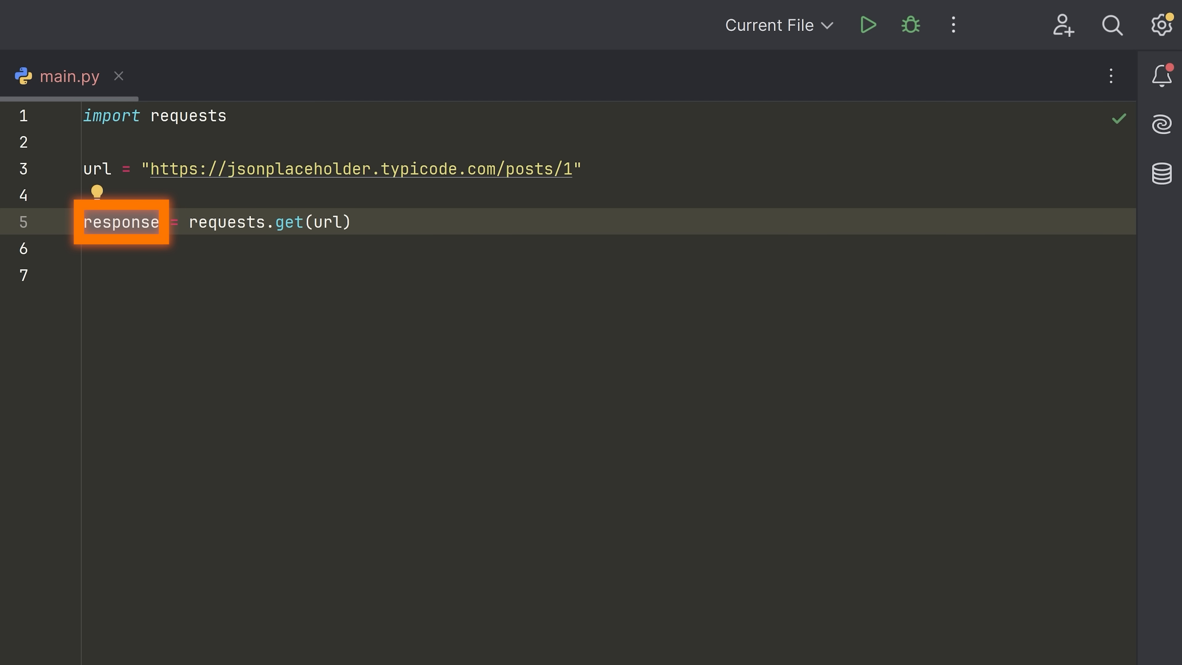
pyautogui.write('print("Status code:", response.status_code)')
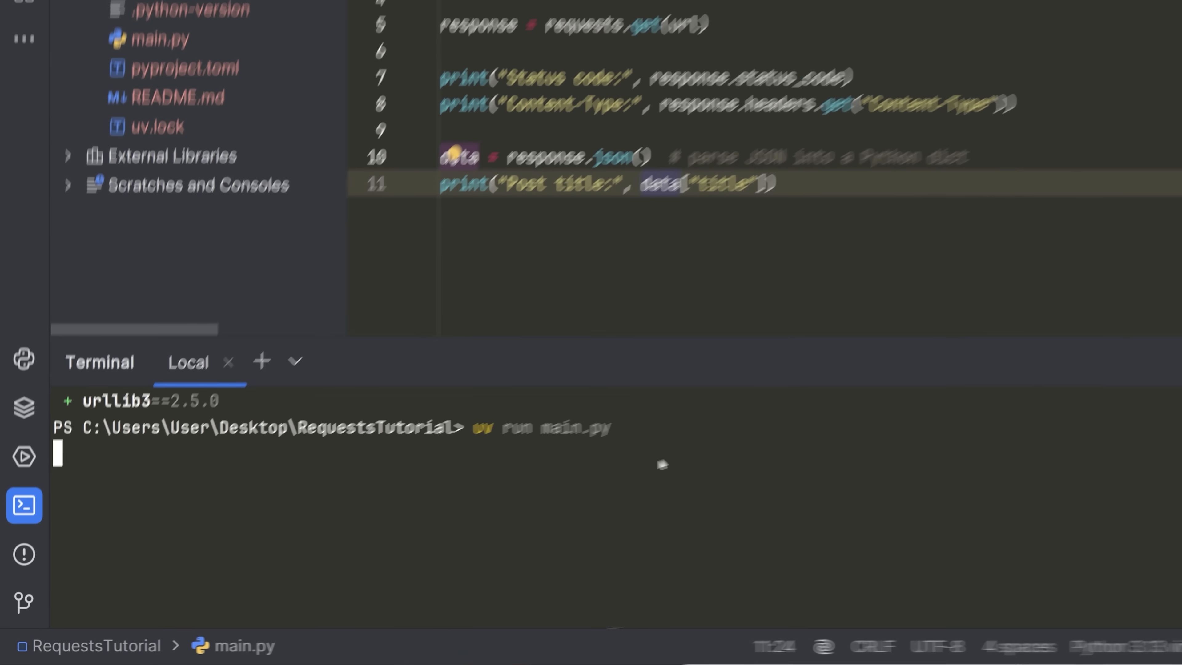
# Run main.py to see the GET output, then start the data variable in the editor.
pyautogui.press('Enter')
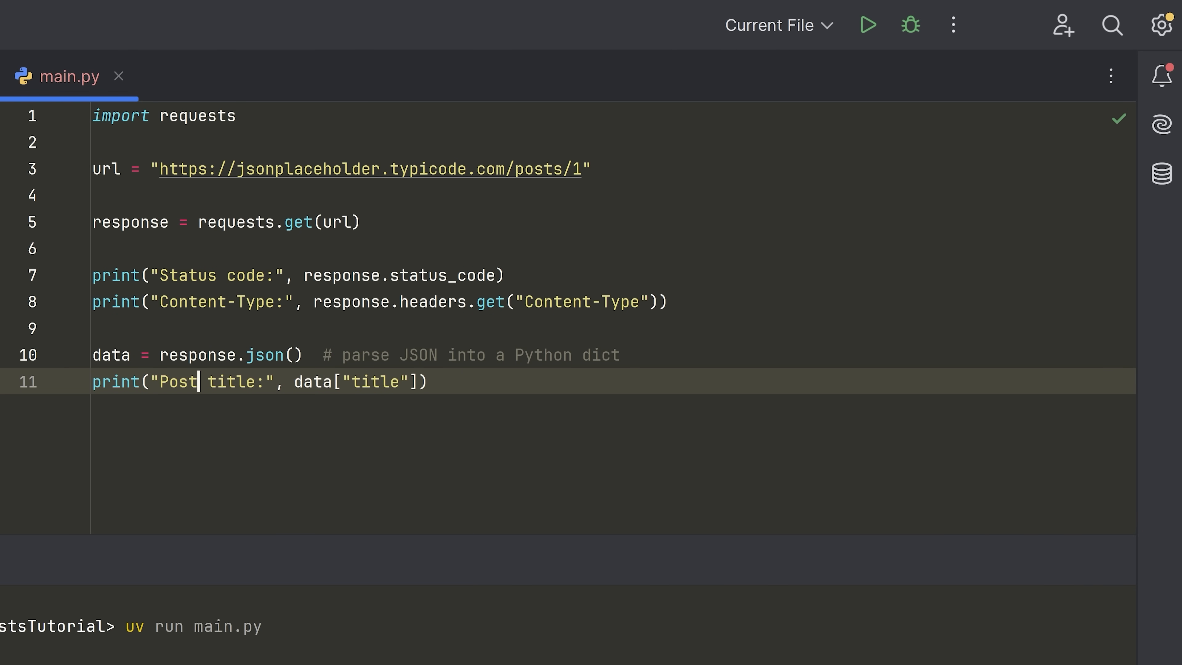
pyautogui.write('data["data"]:')
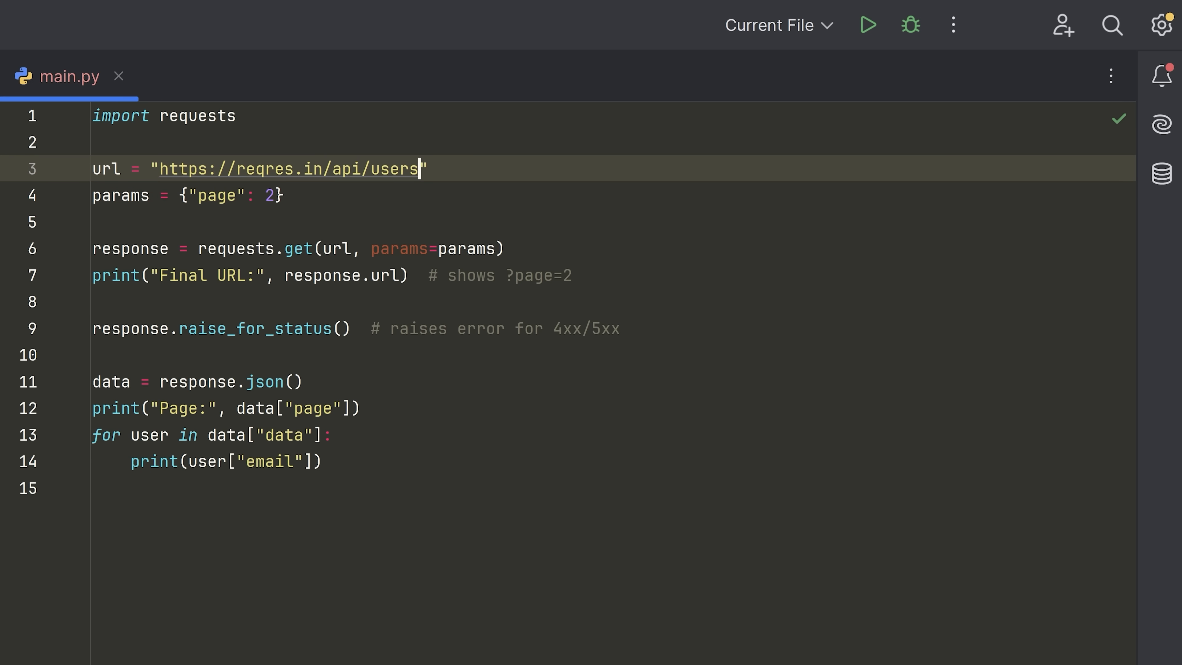
# Move the page query from the url into params, add the email loop after raise_for_status, and run it.
pyautogui.write('?page=1')
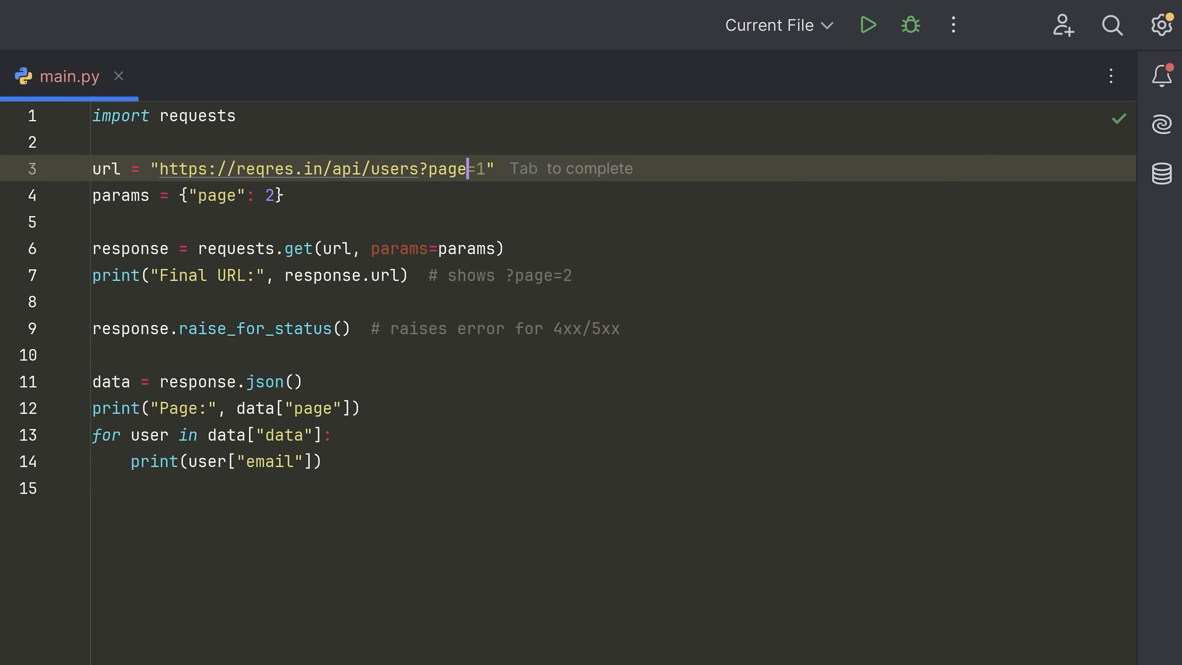
pyautogui.press('Backspace')
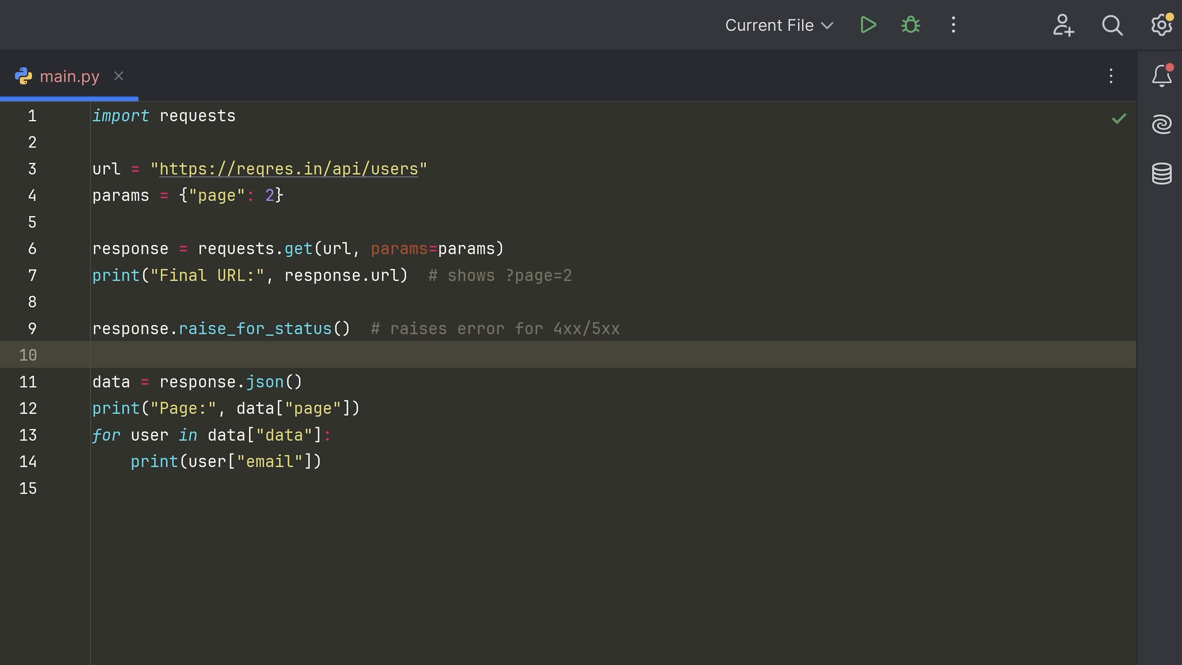
pyautogui.click(219, 328)
pyautogui.write('uv run main.py')
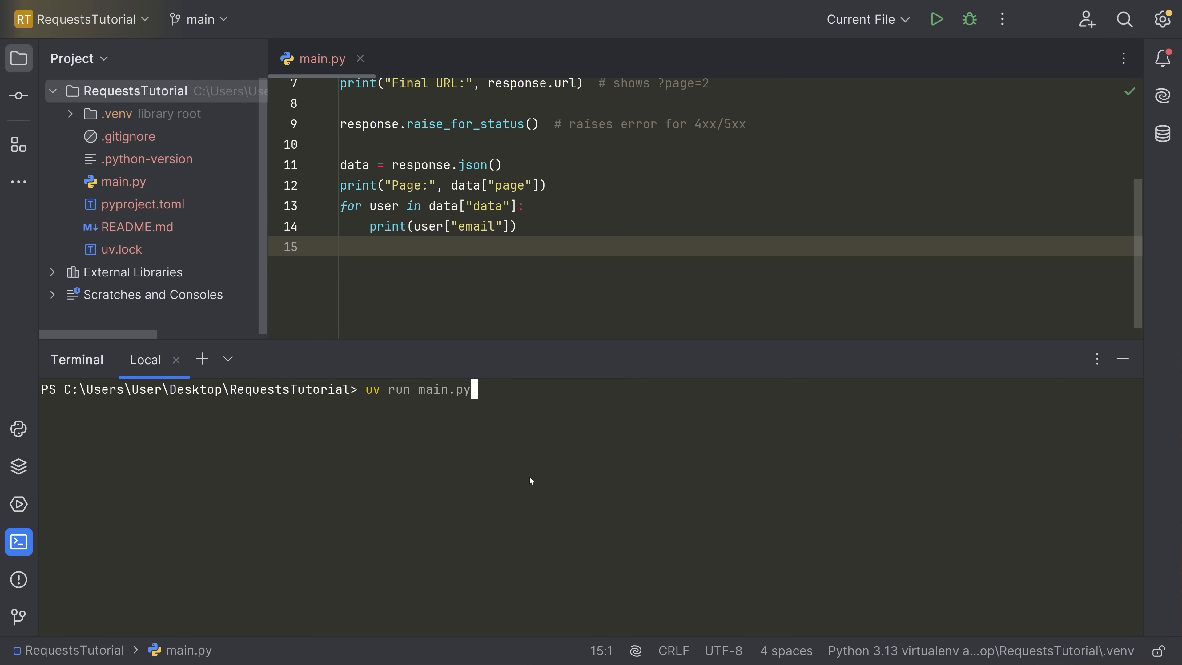
pyautogui.press('enter')
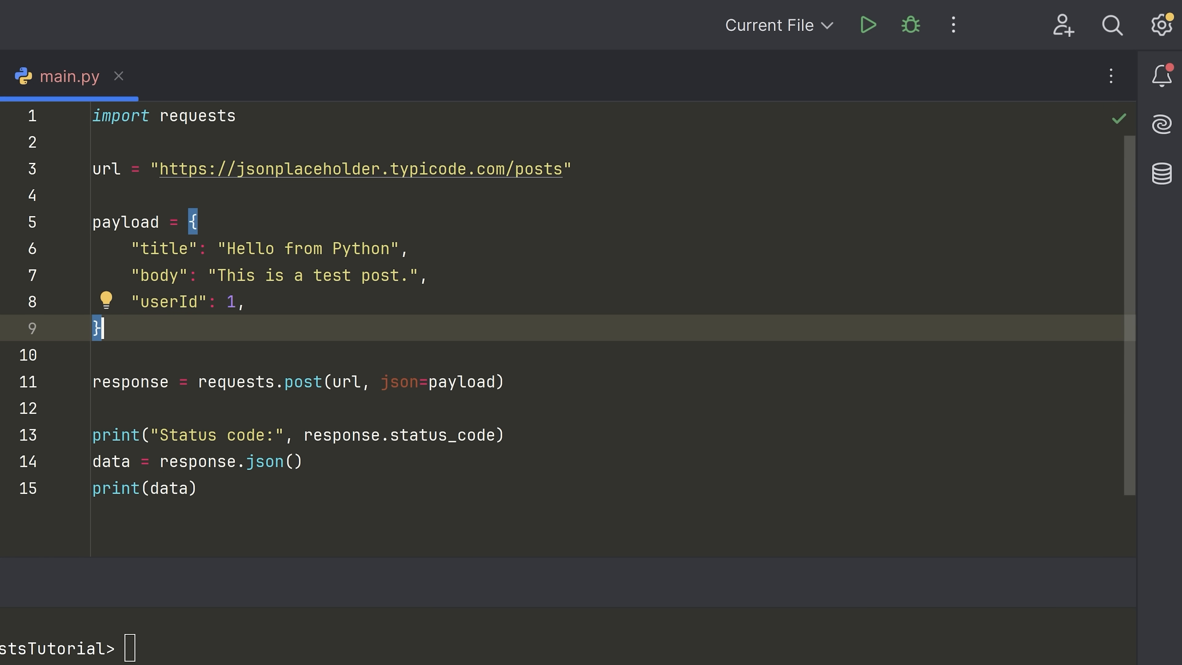
# Place the cursor in main.py to write the requests.post payload code.
pyautogui.click(305, 382)
pyautogui.write('uv run main.py')
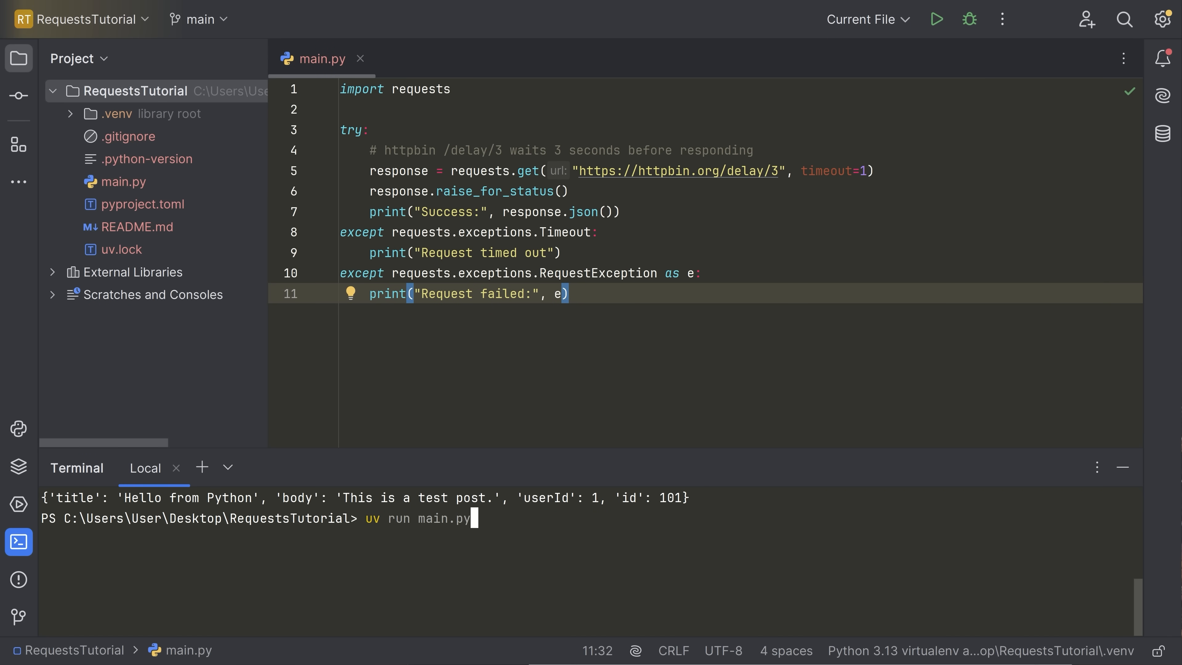
# Run the timeout script, then rerun 'uv run main.py' against a URL broken with 'dasda'.
pyautogui.press('Enter')
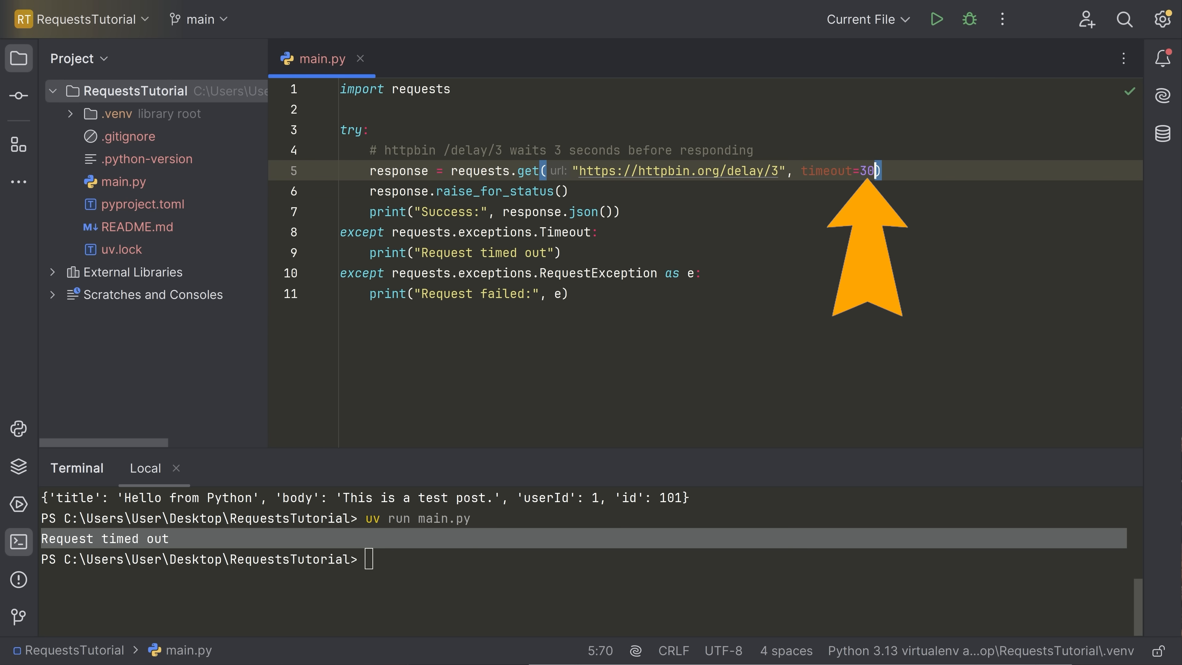
pyautogui.write('uv run main.py')
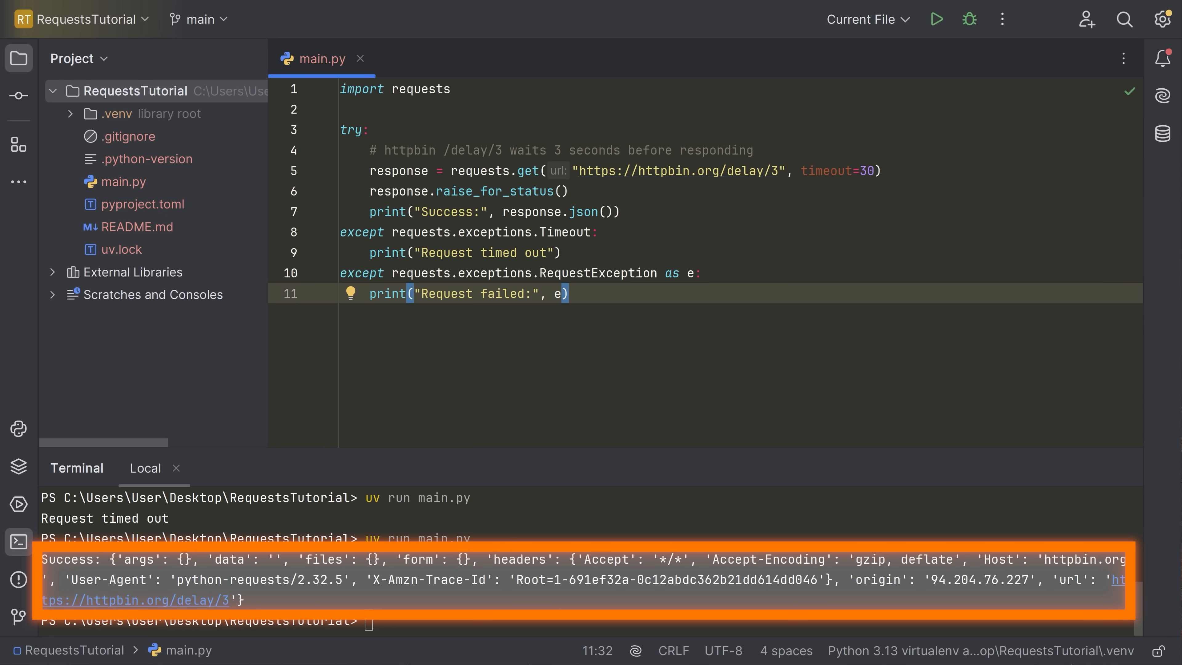
pyautogui.write('dasda')
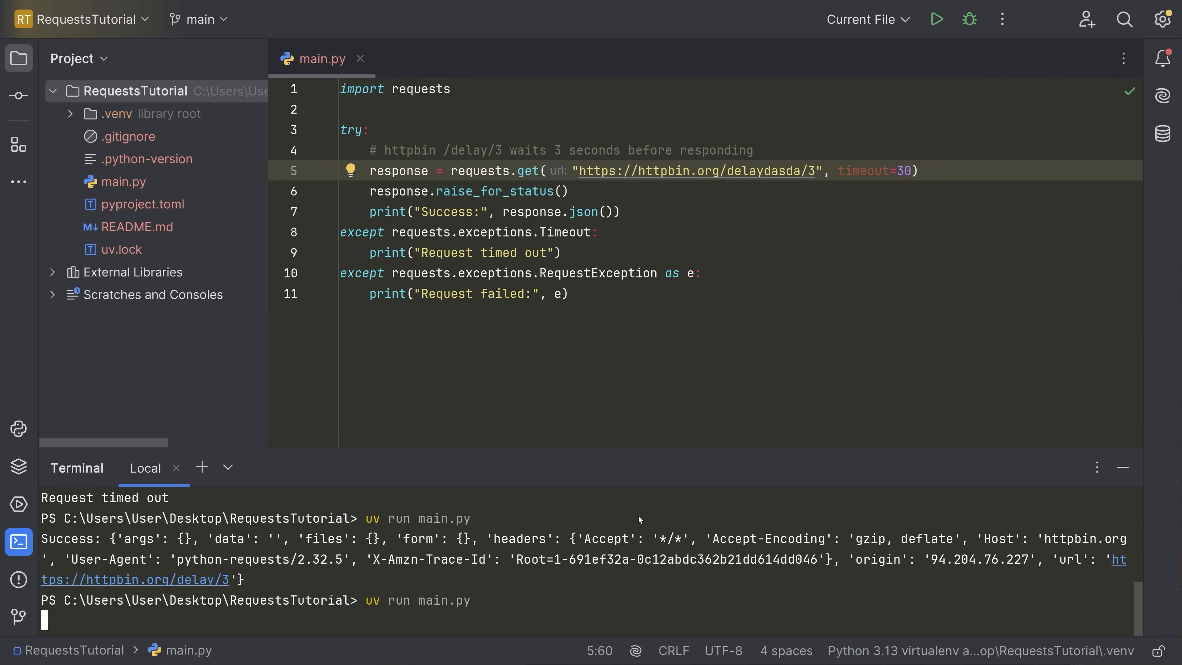
pyautogui.moveTo(302, 554)
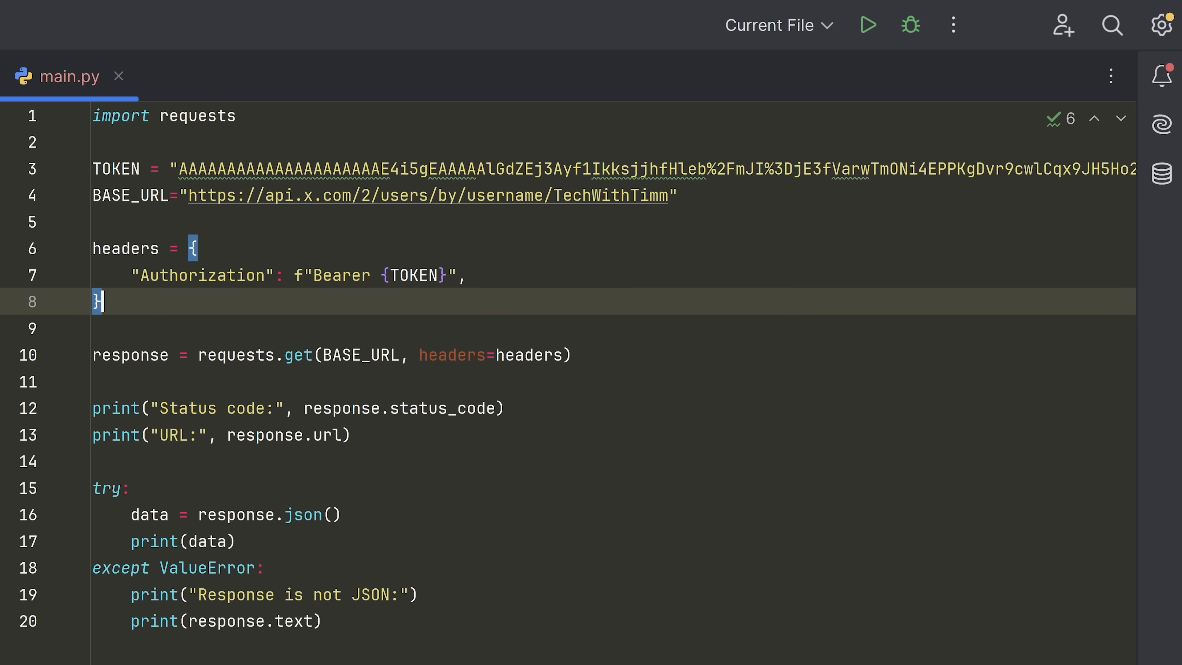
# Write the X API user request with Bearer TOKEN header and try/except ValueError around response.json().
pyautogui.doubleClick(201, 275)
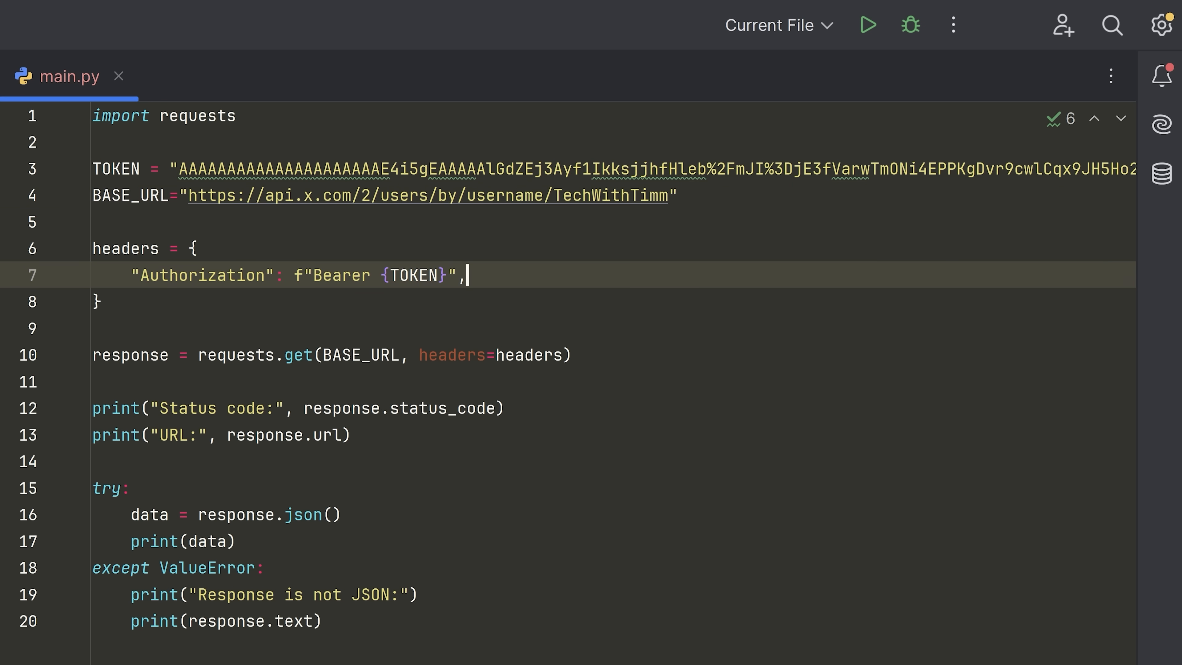
pyautogui.doubleClick(129, 355)
pyautogui.write('uv run main.py')
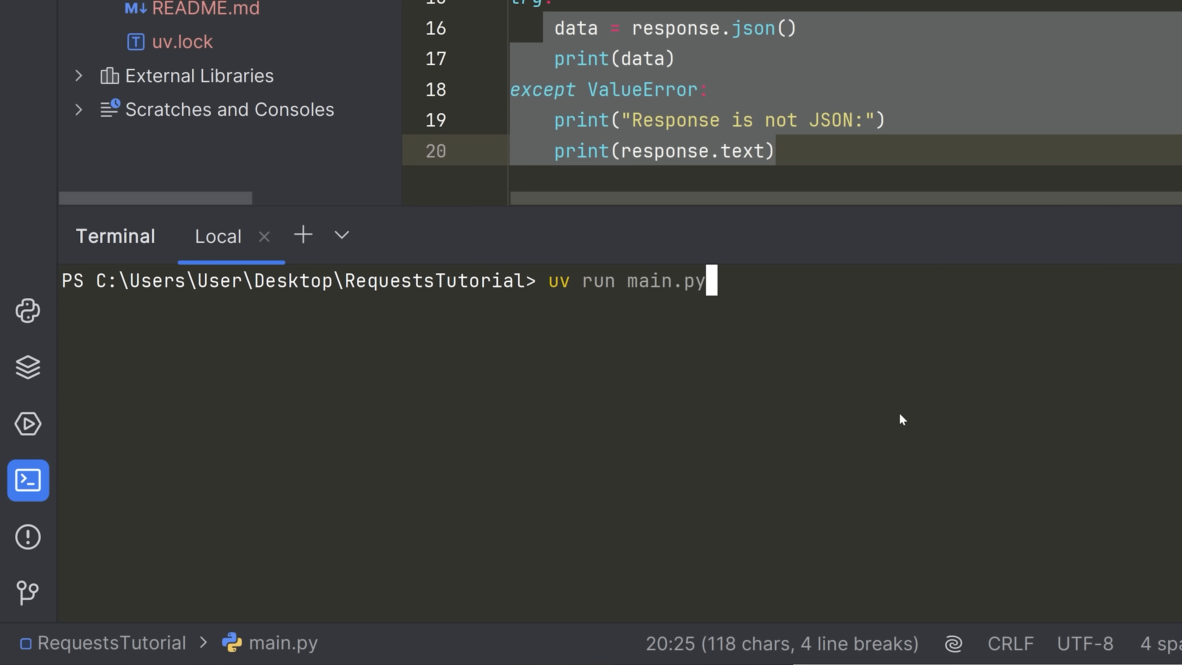
# Run the bearer-token script with uv run main.py in the terminal.
pyautogui.press('enter')
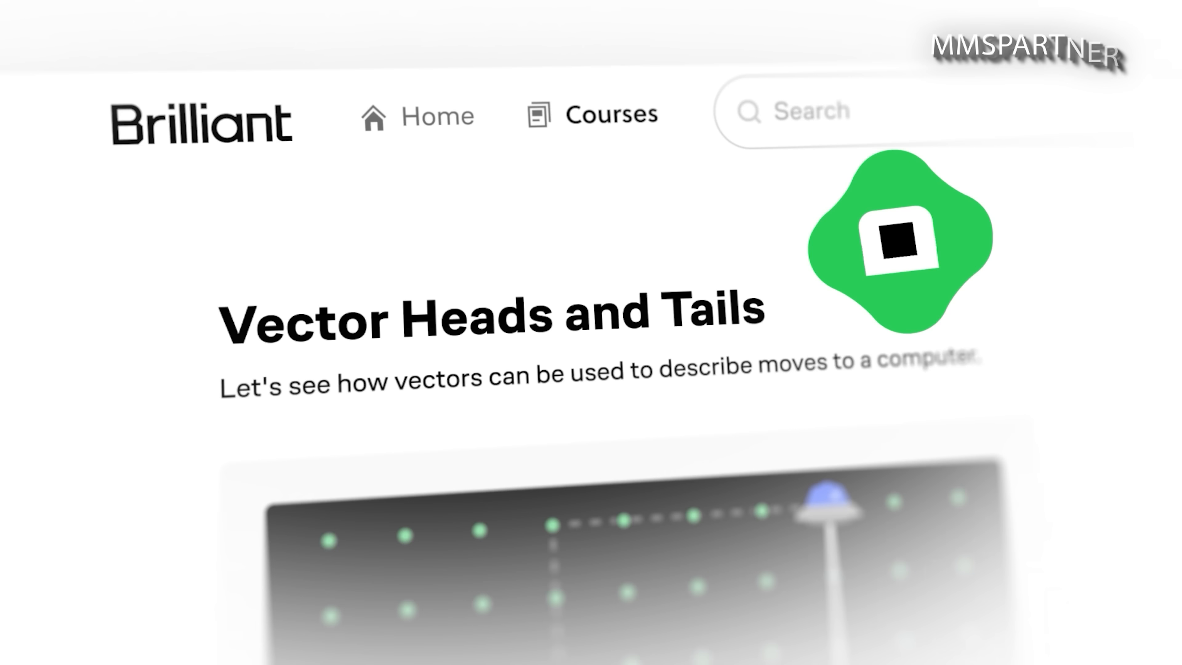
# Answer the practice question, continue, and graph the inequality x < 60.
pyautogui.scroll(-3)
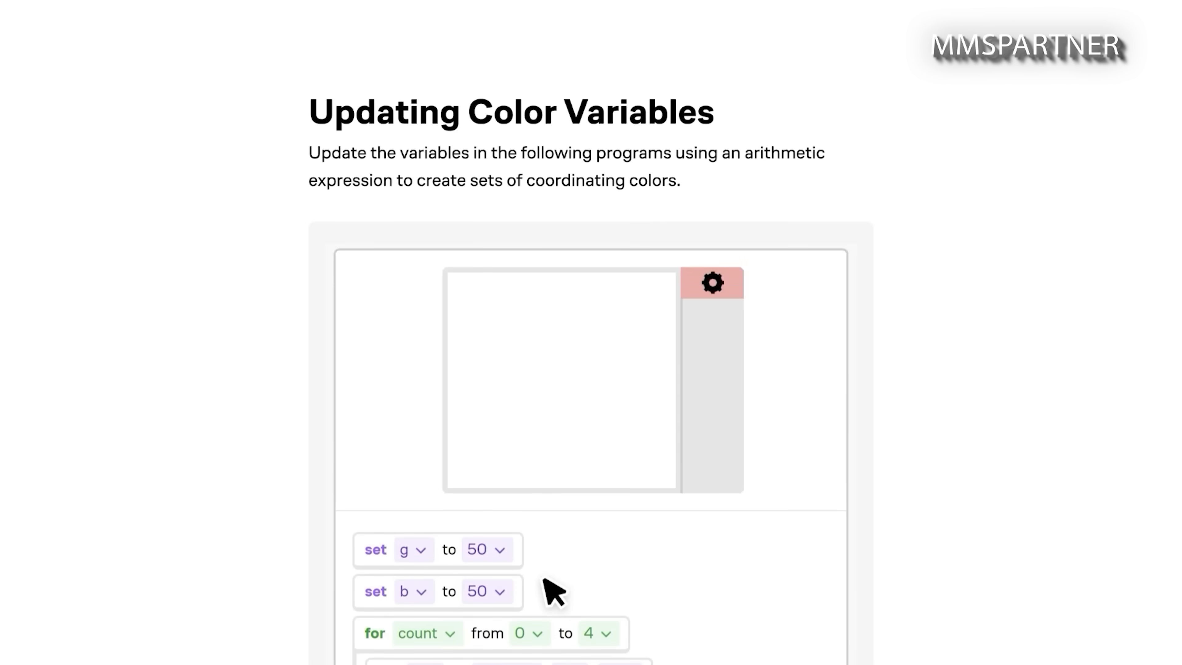
pyautogui.click(626, 429)
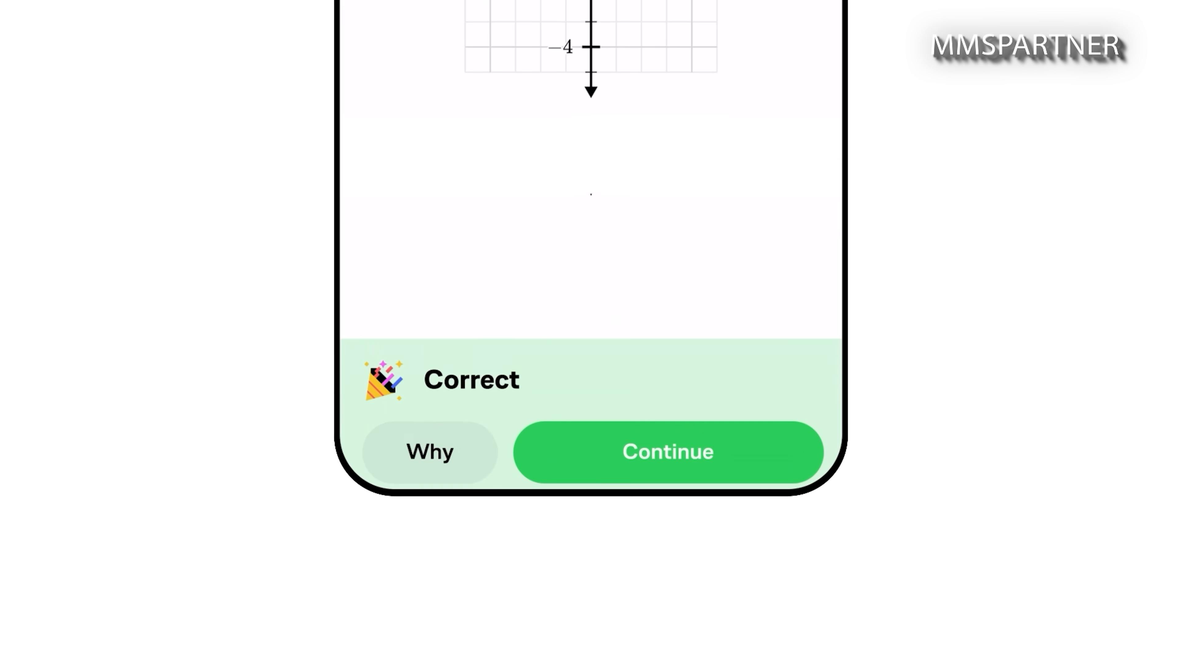
pyautogui.click(666, 451)
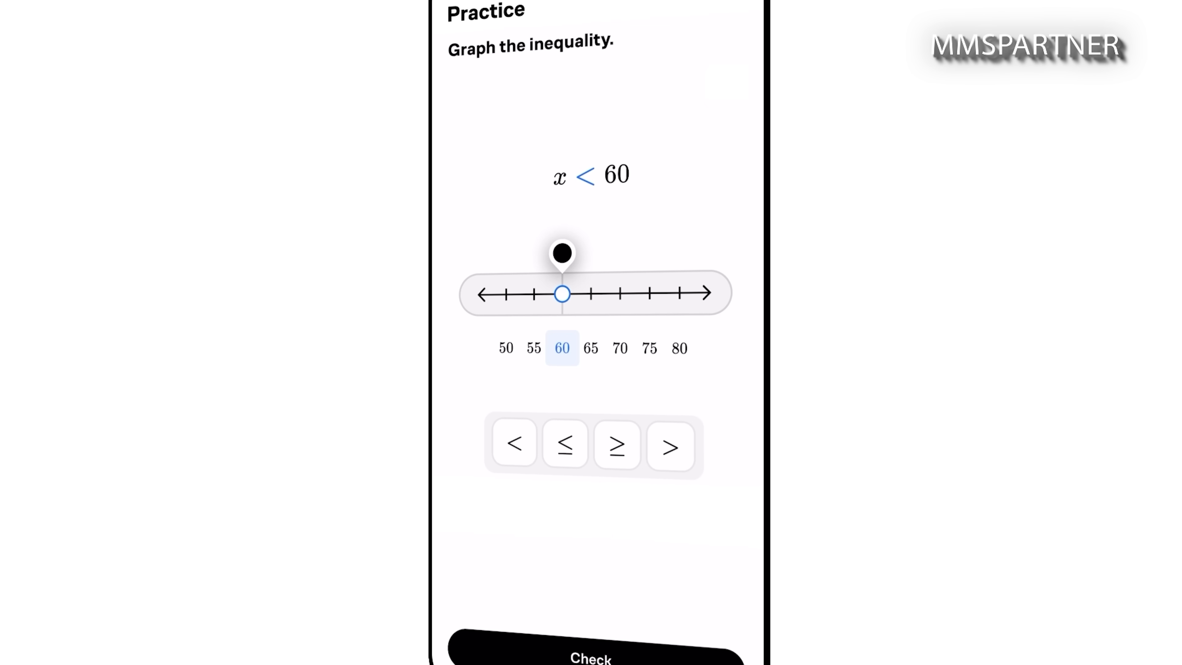
pyautogui.click(590, 654)
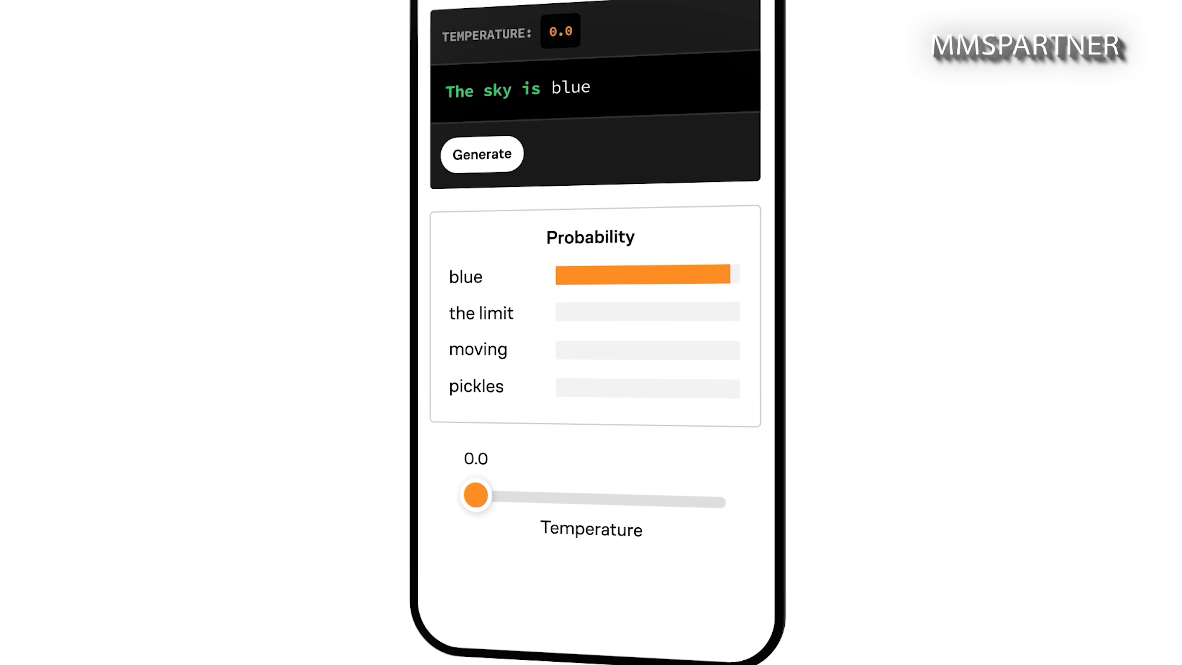
# Raise the LLM temperature slider to 0.8 so word probabilities flatten.
pyautogui.moveTo(476, 495); pyautogui.dragTo(679, 517)
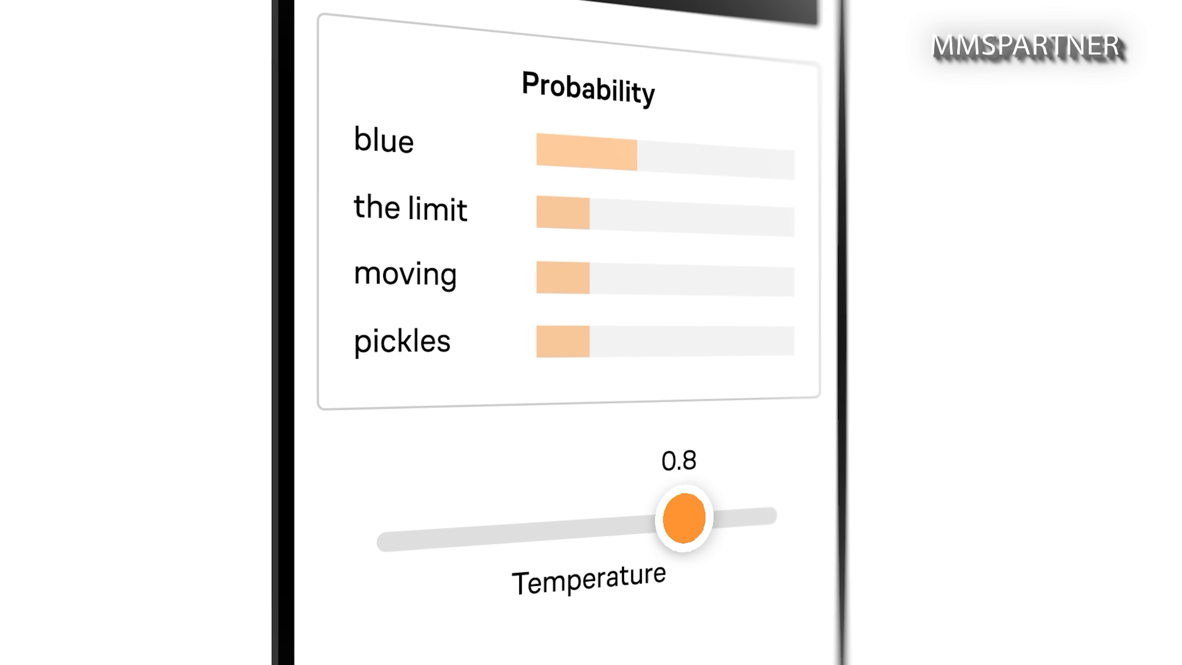